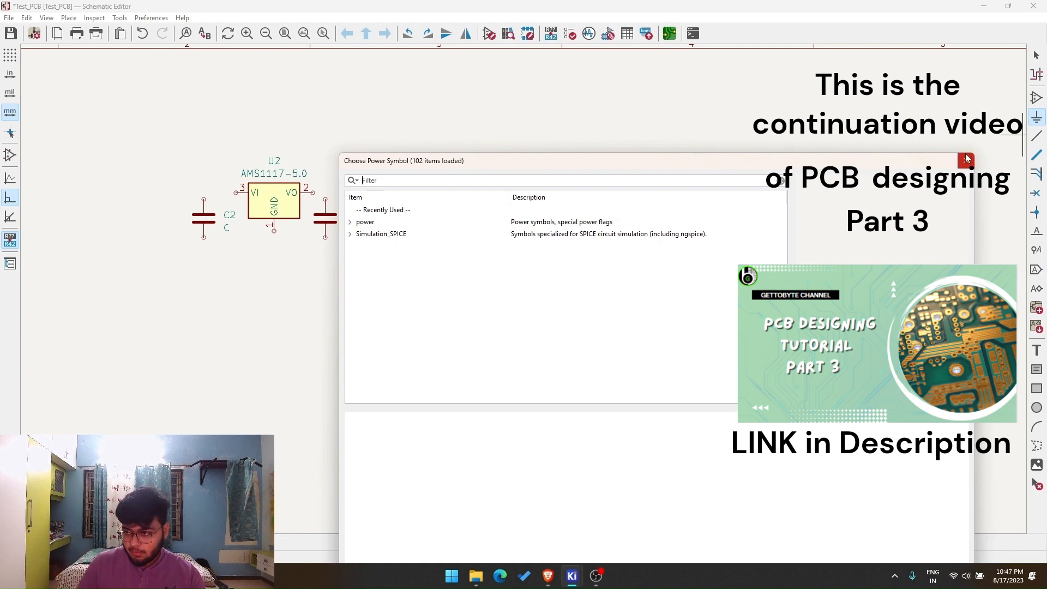
Dismiss the Choose Power Symbol dialog, leaving the regulator and 74HC595 schematic visible.
{"action": "left_click", "coordinate": [966, 161]}
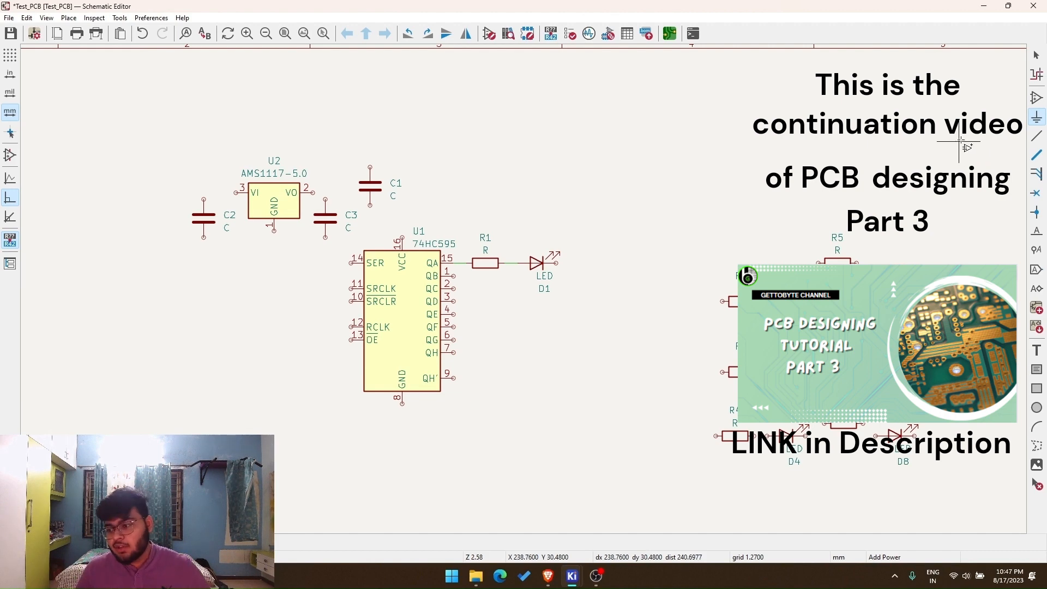
{"action": "mouse_move", "coordinate": [640, 257]}
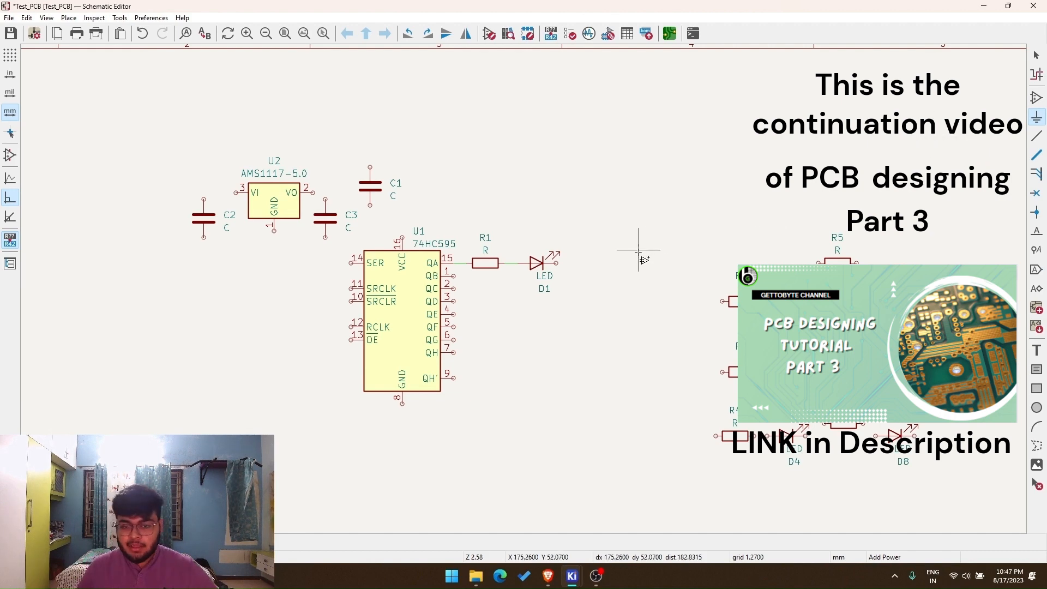
{"action": "mouse_move", "coordinate": [701, 237]}
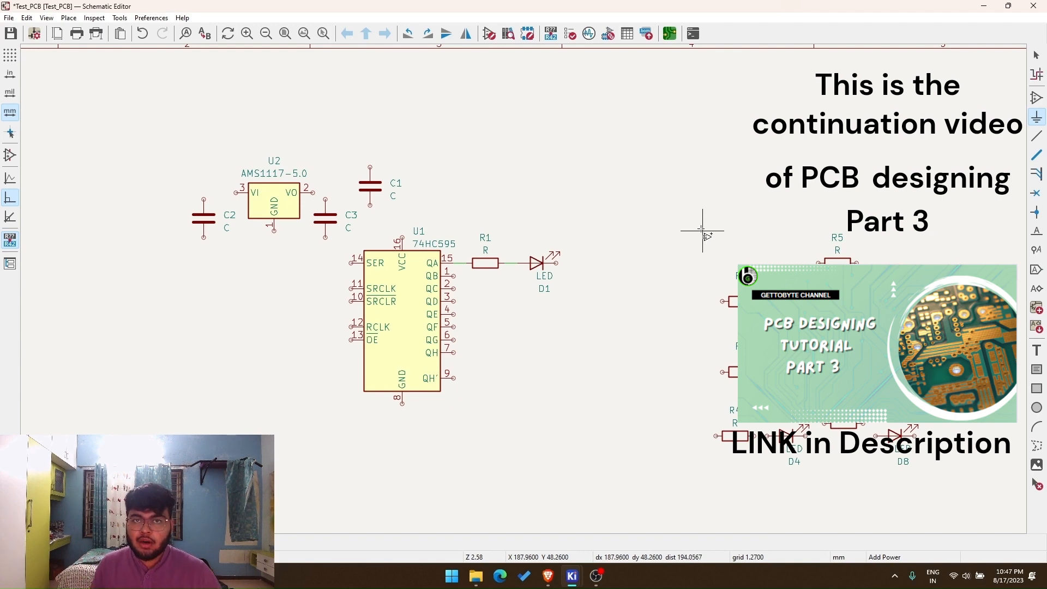
{"action": "mouse_move", "coordinate": [698, 235]}
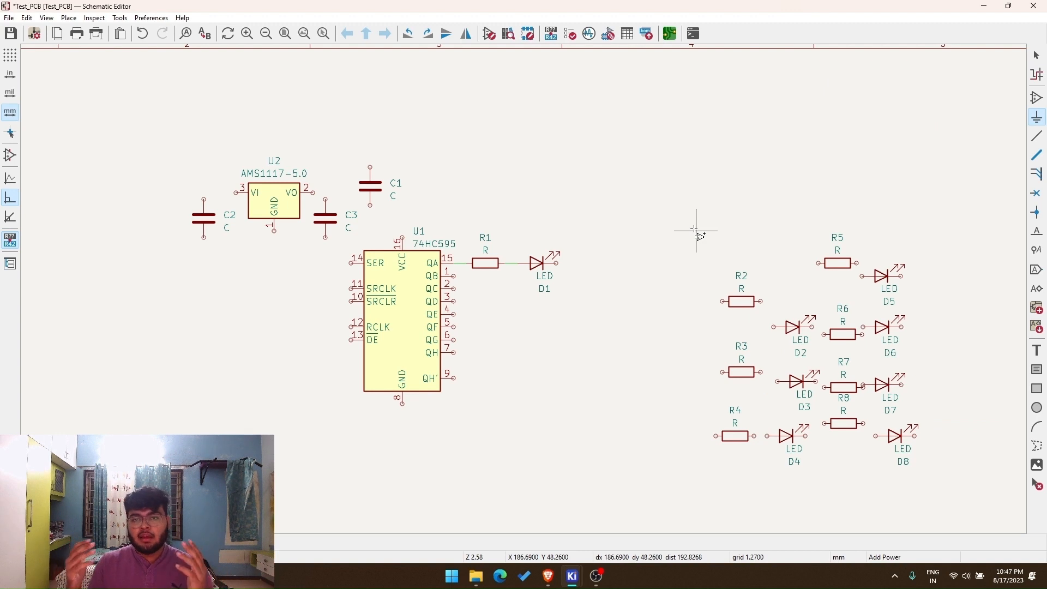
{"action": "mouse_move", "coordinate": [913, 186]}
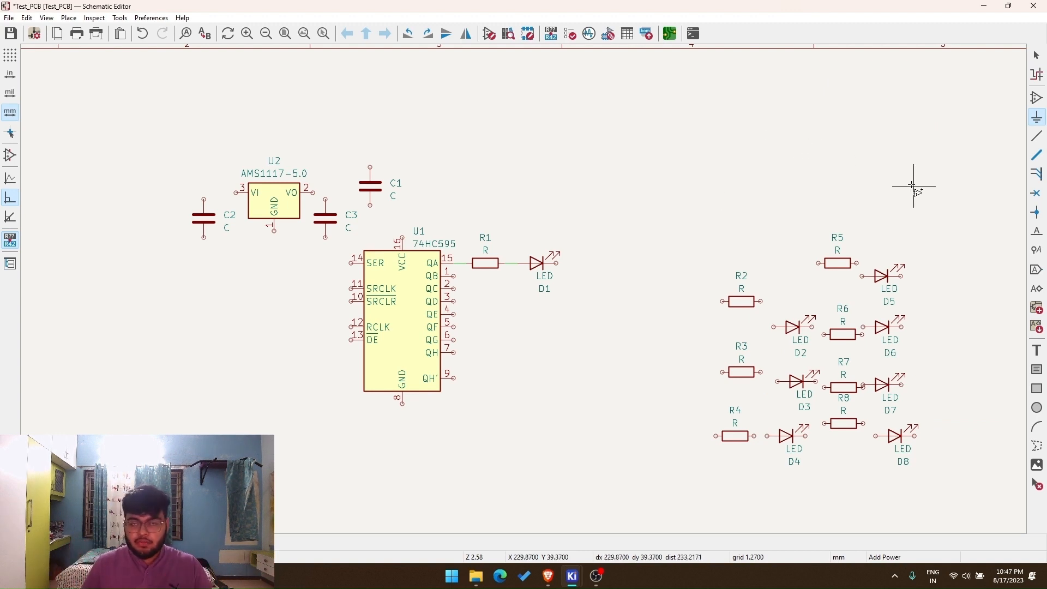
{"action": "mouse_move", "coordinate": [985, 217]}
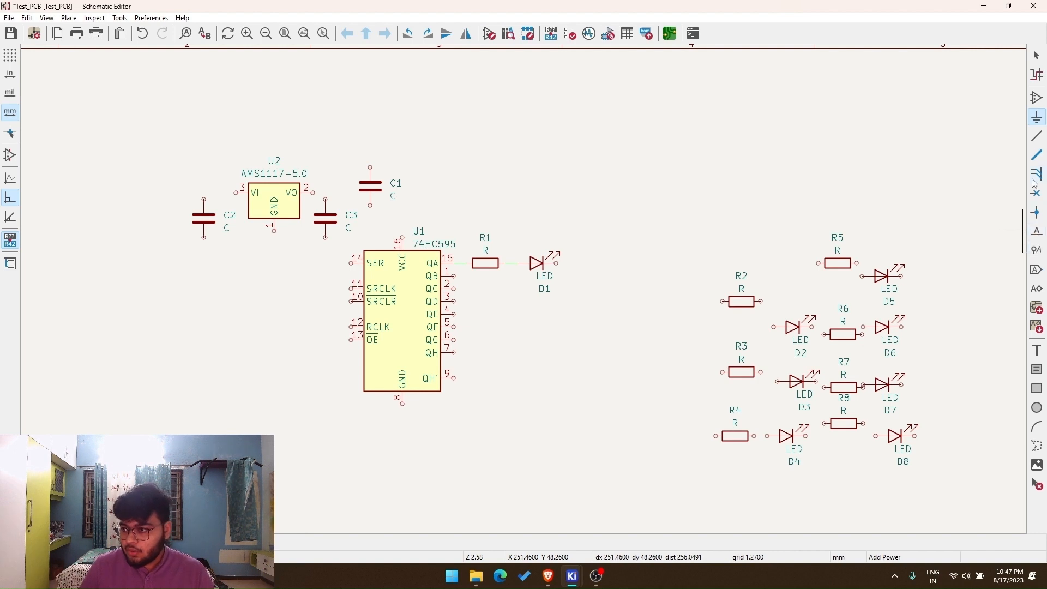
{"action": "mouse_move", "coordinate": [1037, 230]}
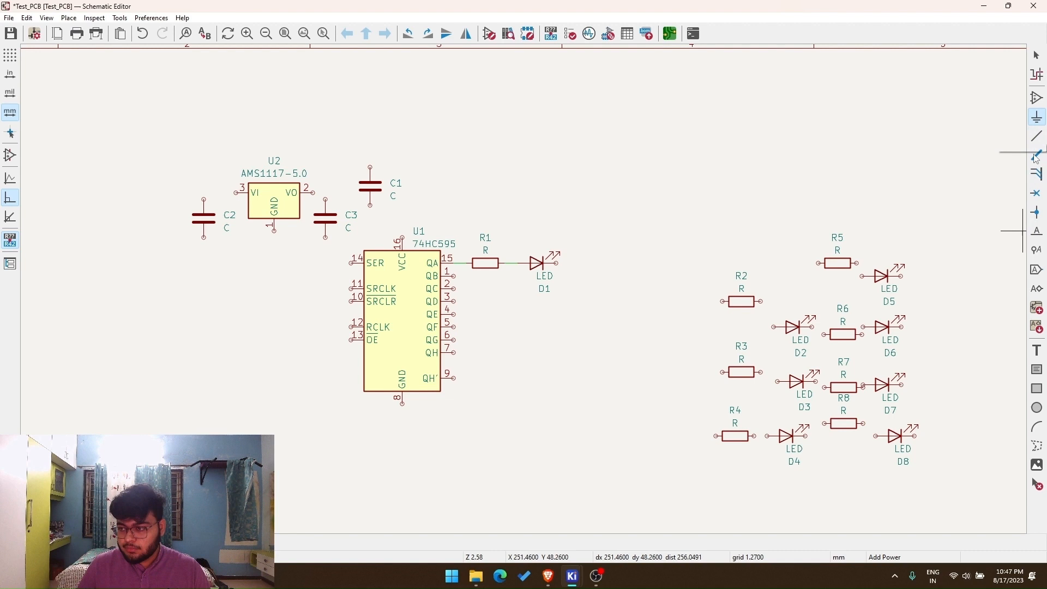
{"action": "mouse_move", "coordinate": [1036, 115]}
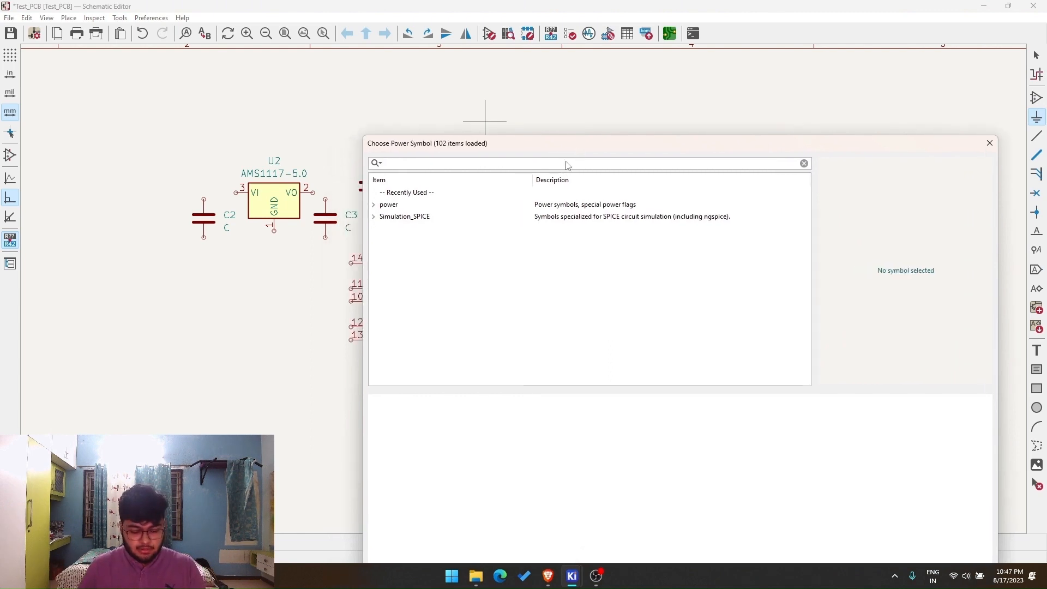
Place +5V and GND power symbols on the 74HC595's VCC pin 16 and pin 8.
{"action": "type", "text": "5V"}
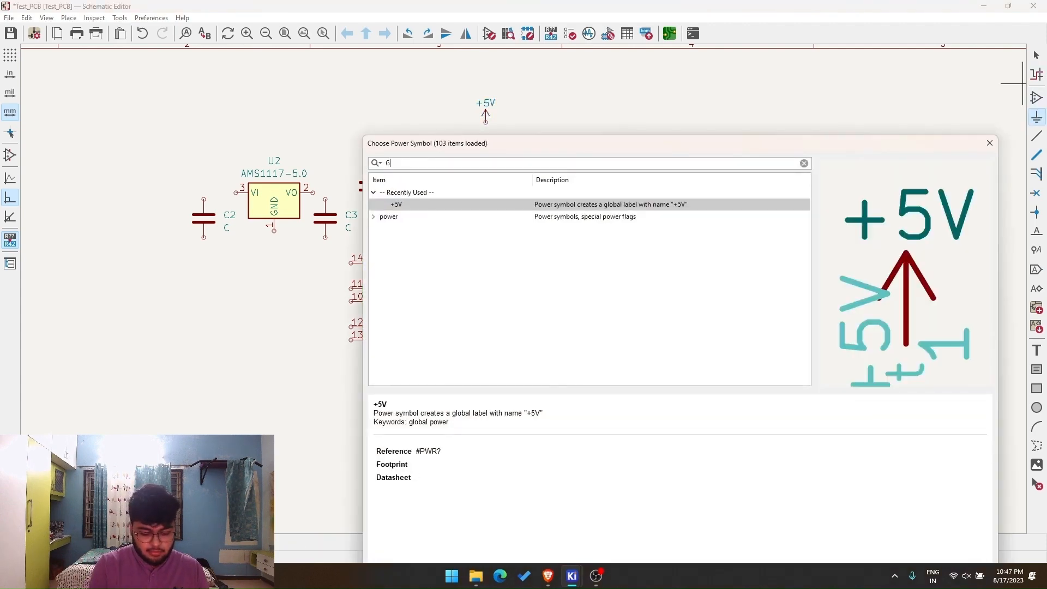
{"action": "type", "text": "ND"}
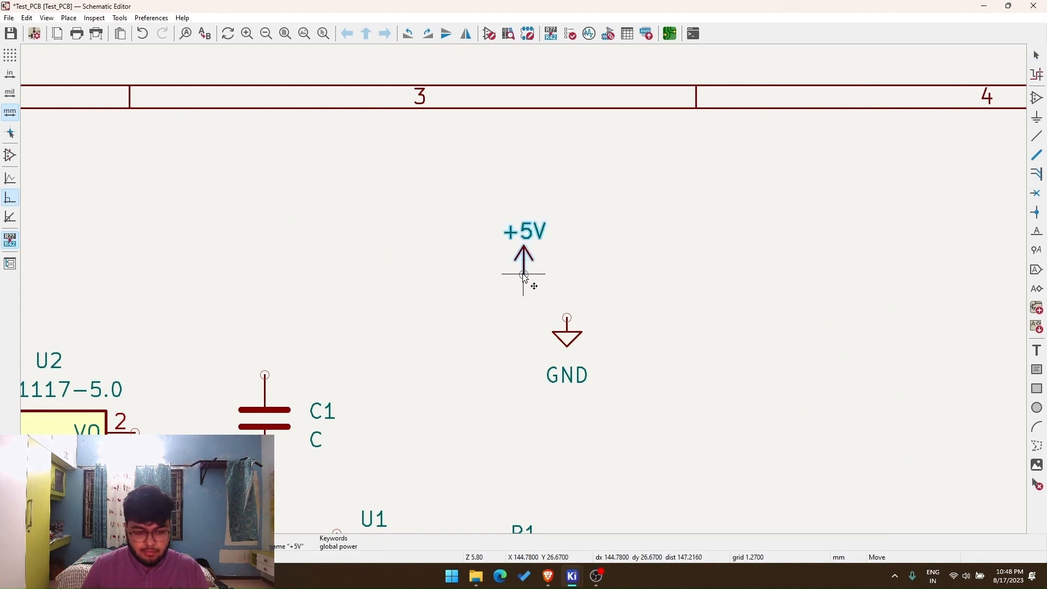
{"action": "scroll", "scroll_direction": "down", "scroll_amount": 3}
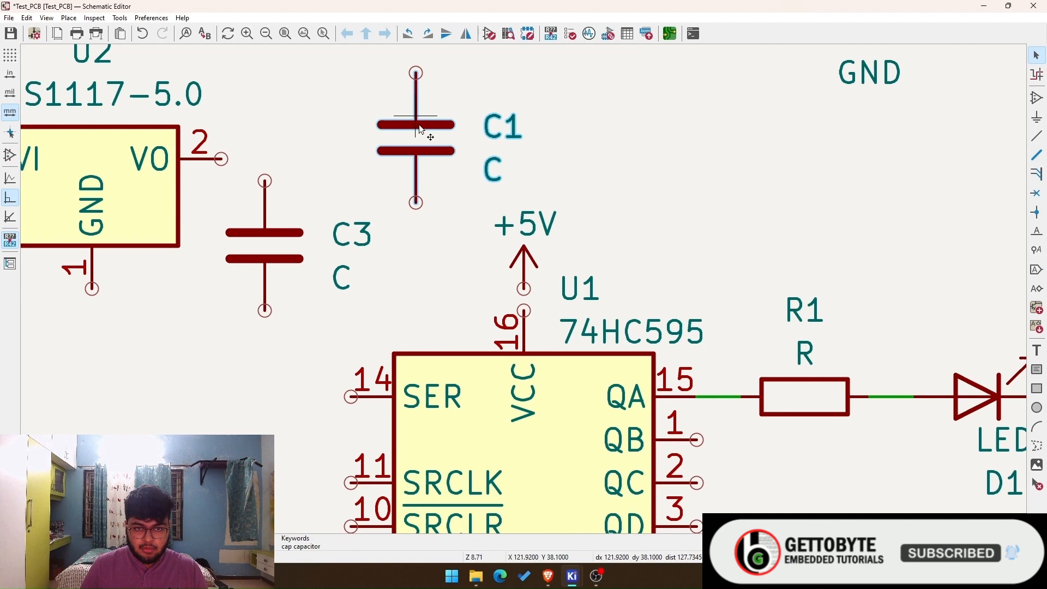
Raise the +5V symbol above VCC and bring C1 onto the 74HC595 supply wire.
{"action": "left_click_drag", "start_coordinate": [415, 138], "coordinate": [739, 164]}
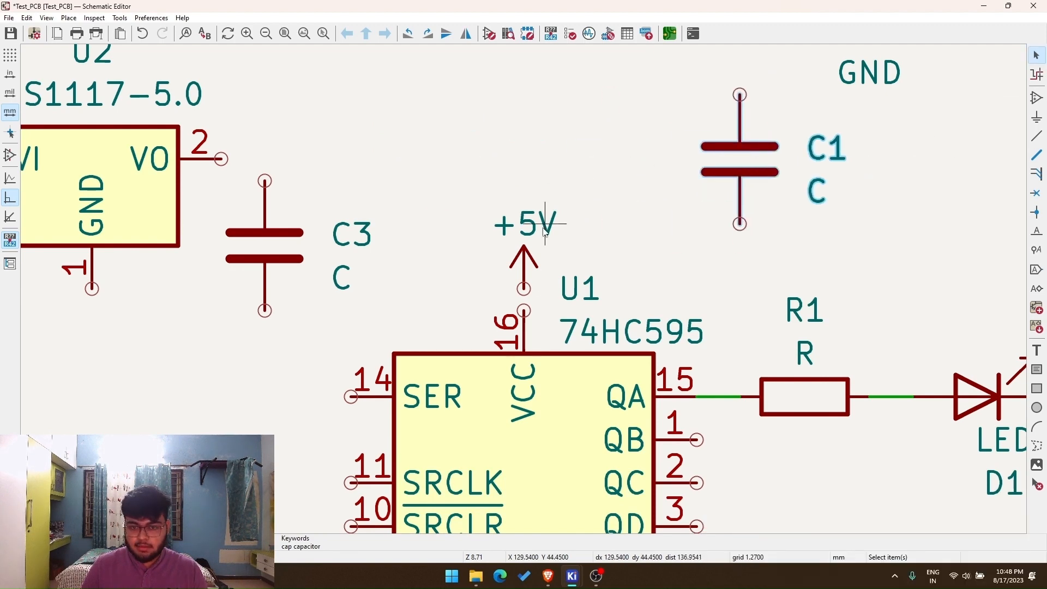
{"action": "left_click_drag", "start_coordinate": [524, 227], "coordinate": [525, 126]}
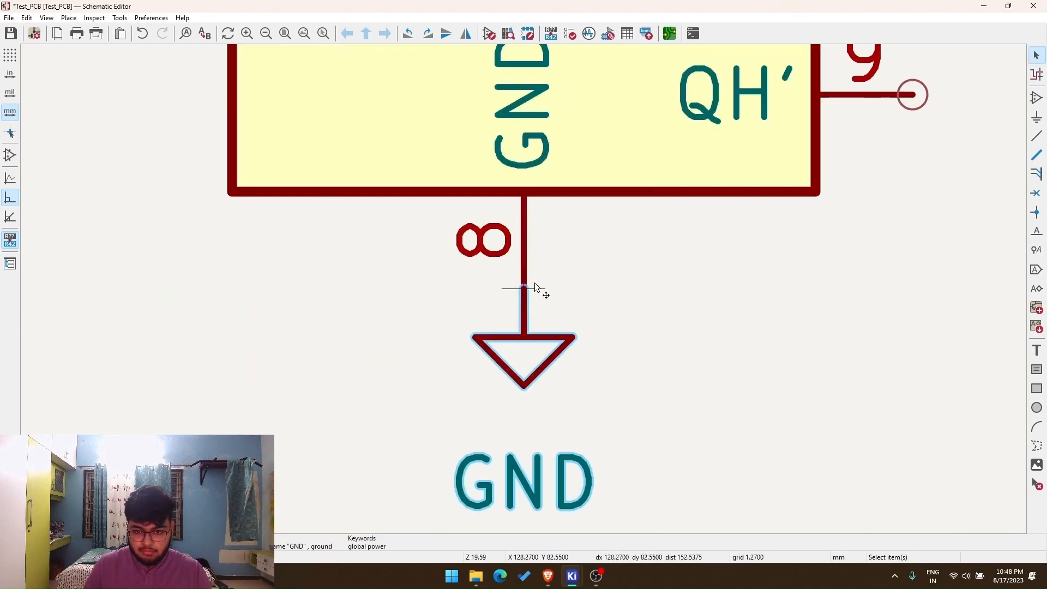
{"action": "scroll", "scroll_direction": "down", "scroll_amount": 3}
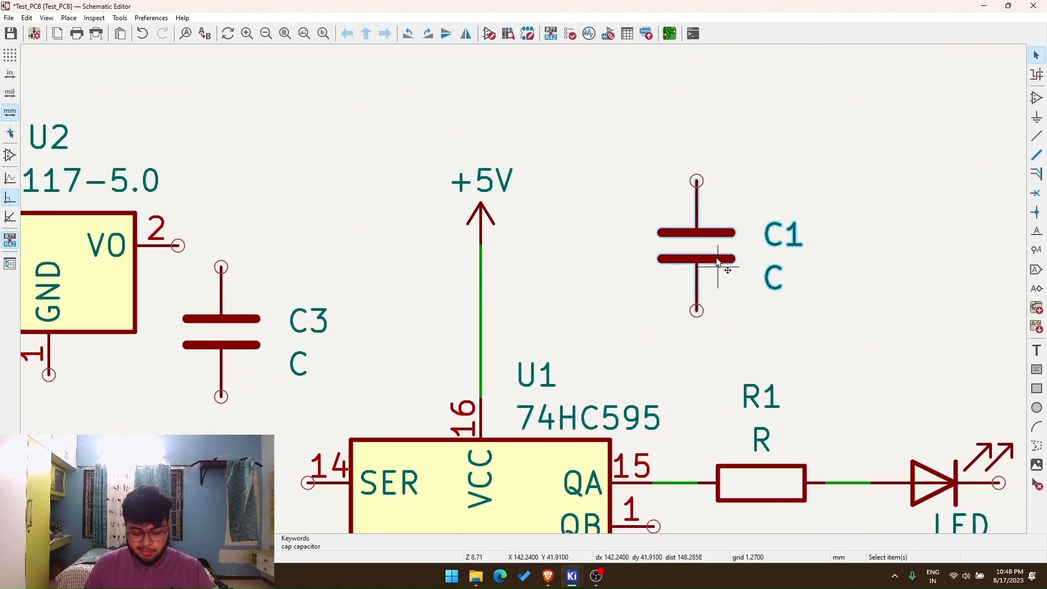
{"action": "left_click_drag", "start_coordinate": [697, 255], "coordinate": [541, 288]}
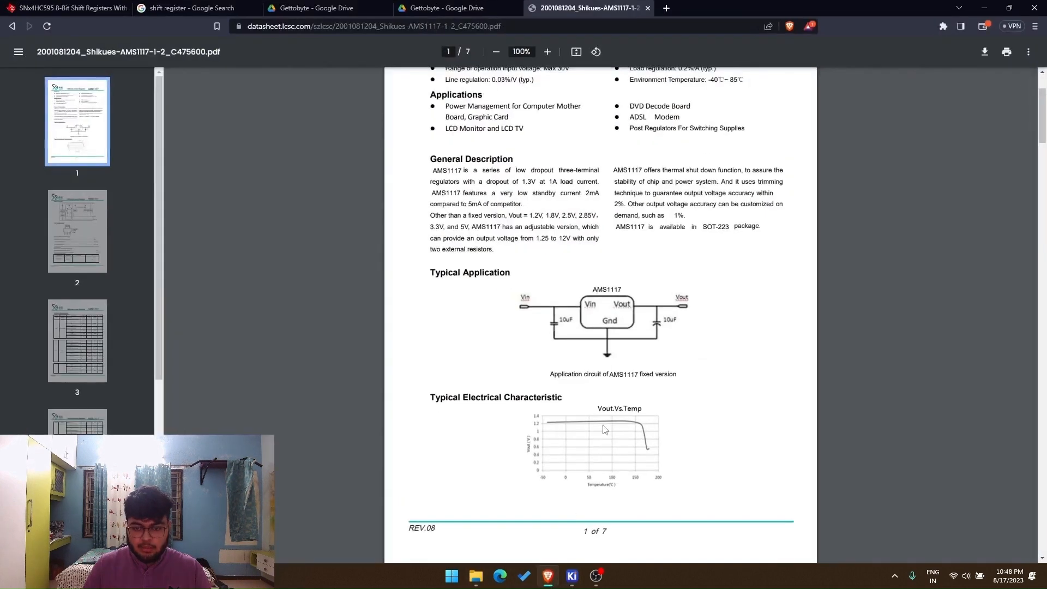
Review the AMS1117 datasheet's typical application circuit with 10uF capacitors in Brave.
{"action": "left_click", "coordinate": [66, 8]}
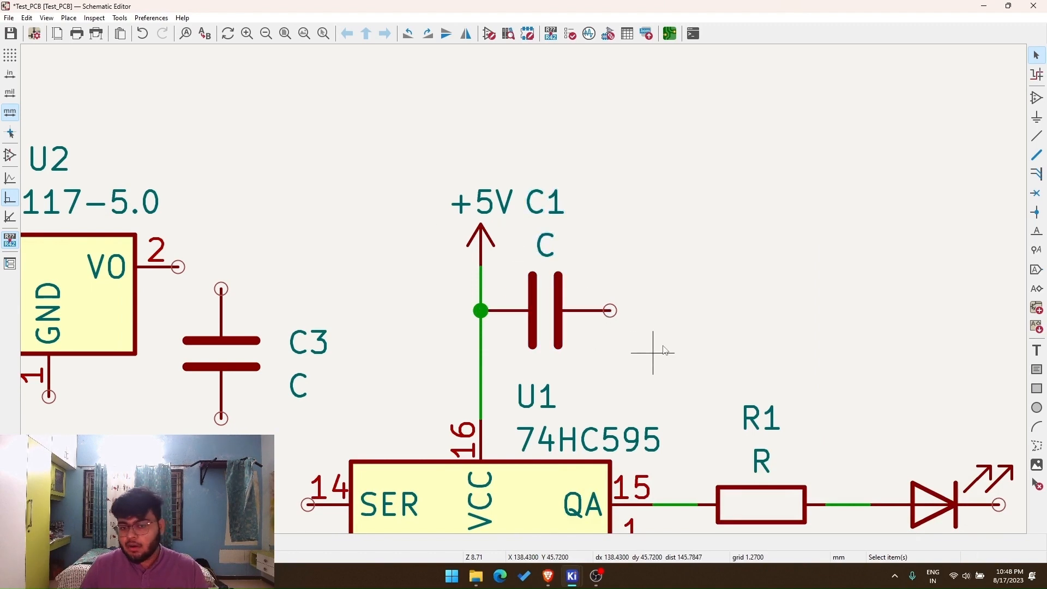
Zoom the schematic around C1 and the 74HC595 supply wire.
{"action": "scroll", "scroll_direction": "down", "scroll_amount": 3}
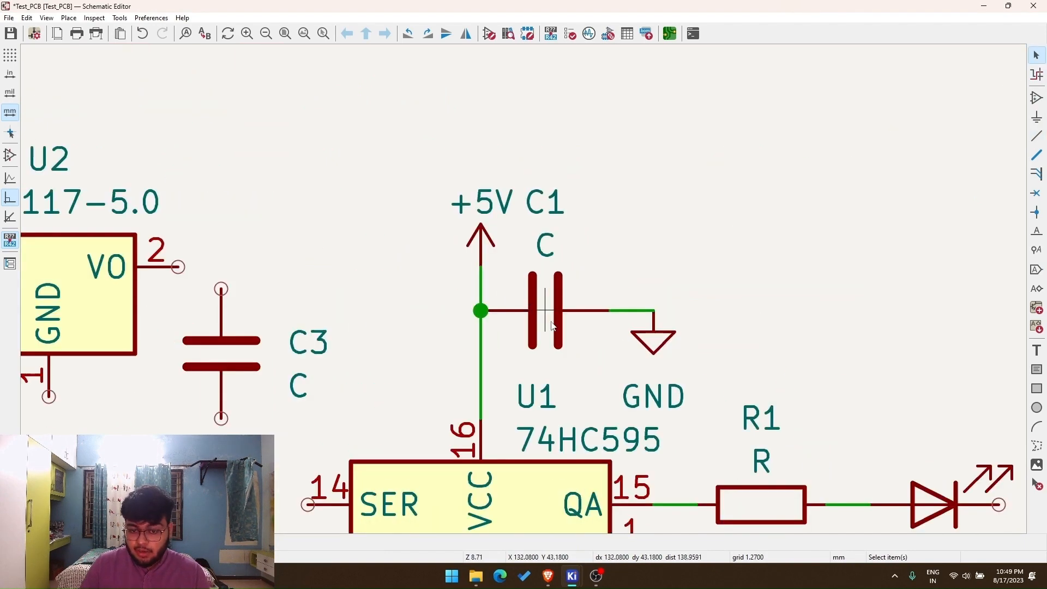
{"action": "mouse_move", "coordinate": [590, 337]}
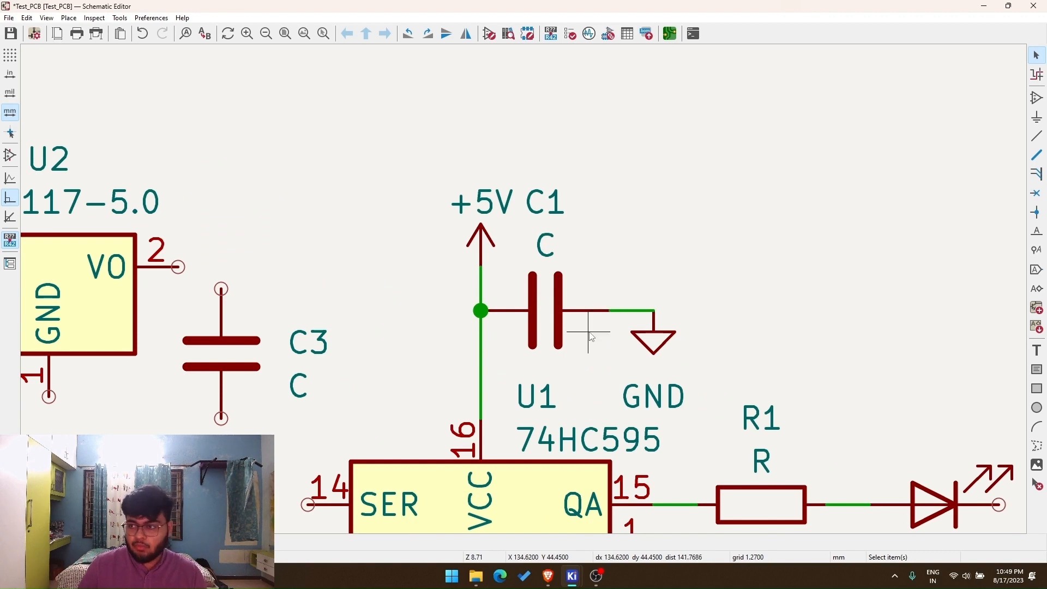
{"action": "mouse_move", "coordinate": [1036, 76]}
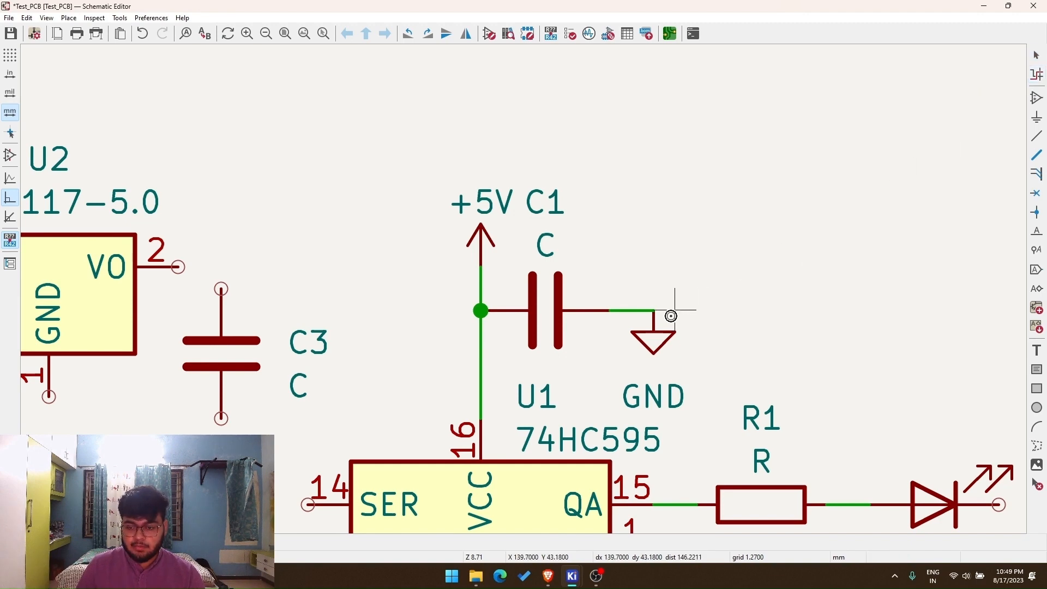
{"action": "mouse_move", "coordinate": [655, 341]}
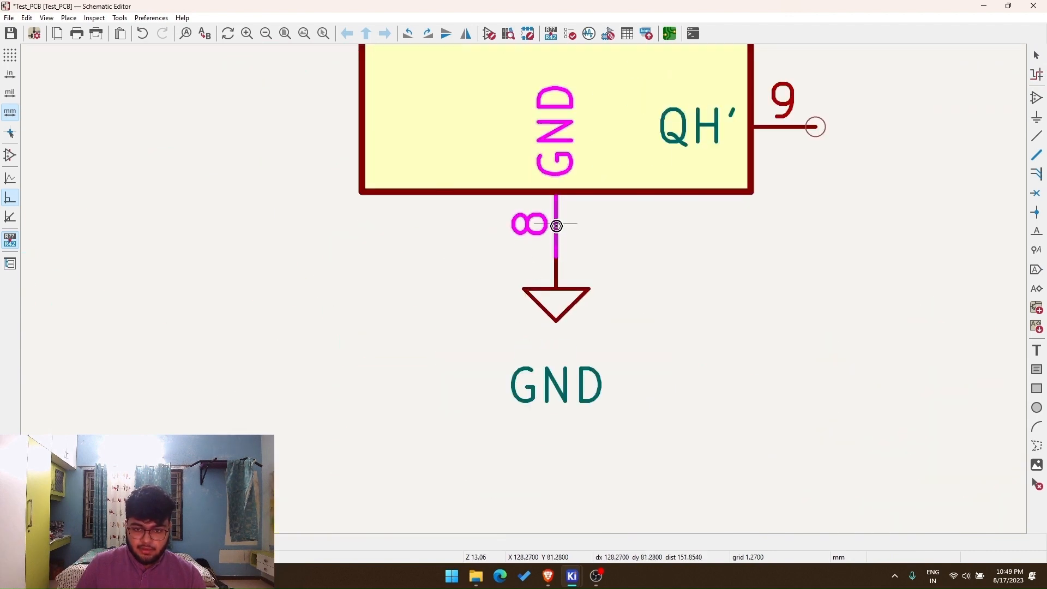
{"action": "scroll", "scroll_direction": "down", "scroll_amount": 3}
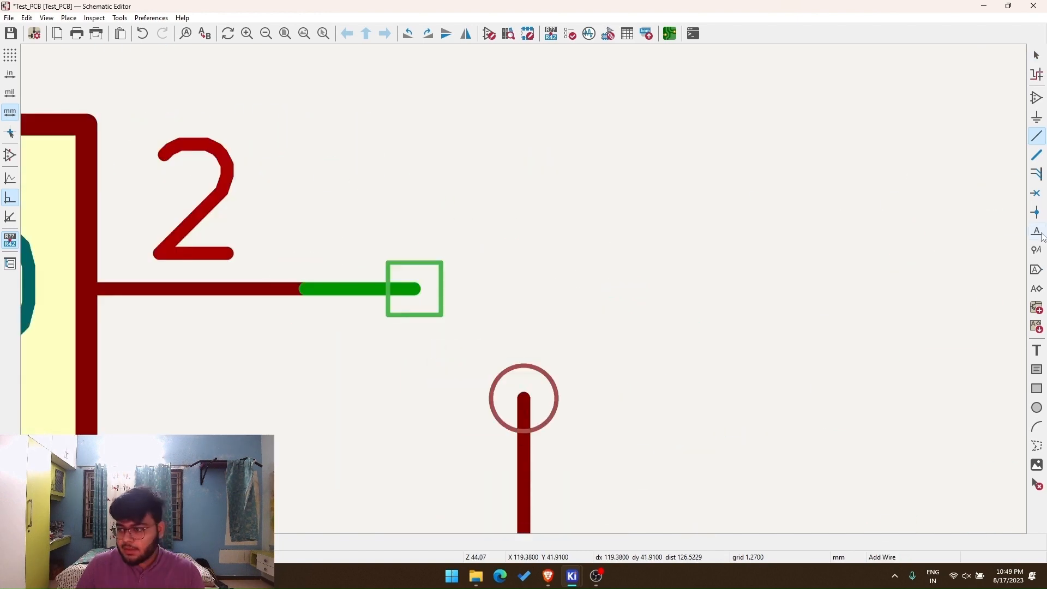
{"action": "mouse_move", "coordinate": [1037, 233]}
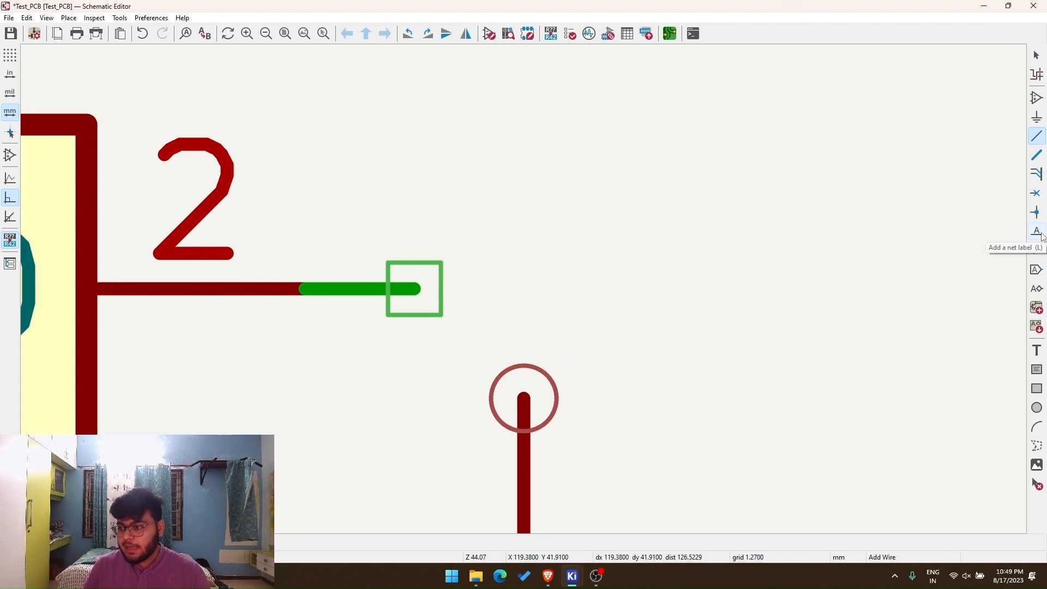
Add a net label named VOUT on the AMS1117 pin 2 output wire.
{"action": "left_click", "coordinate": [1037, 230]}
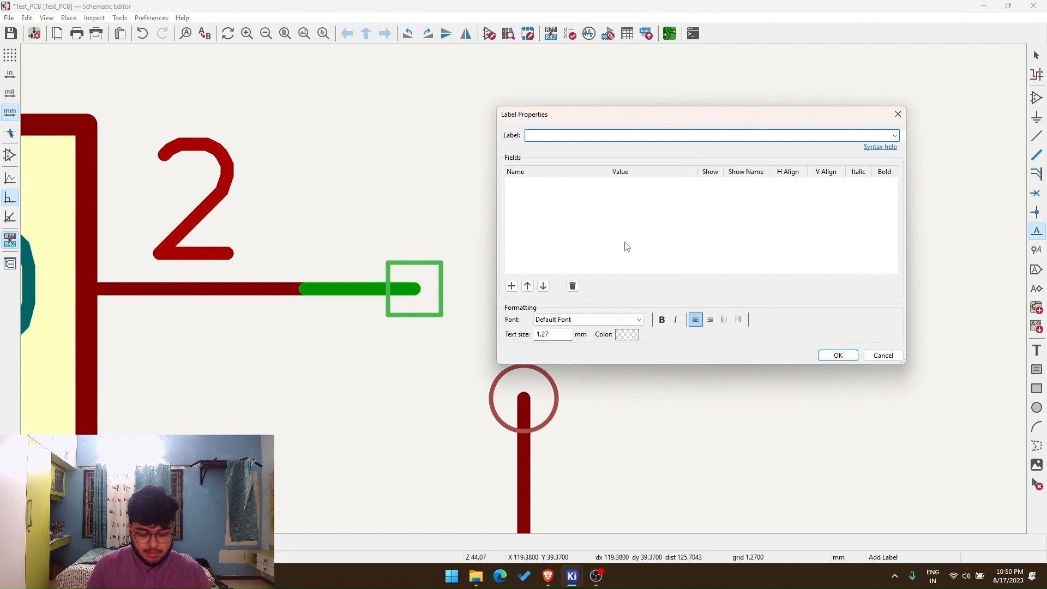
{"action": "left_click", "coordinate": [837, 355]}
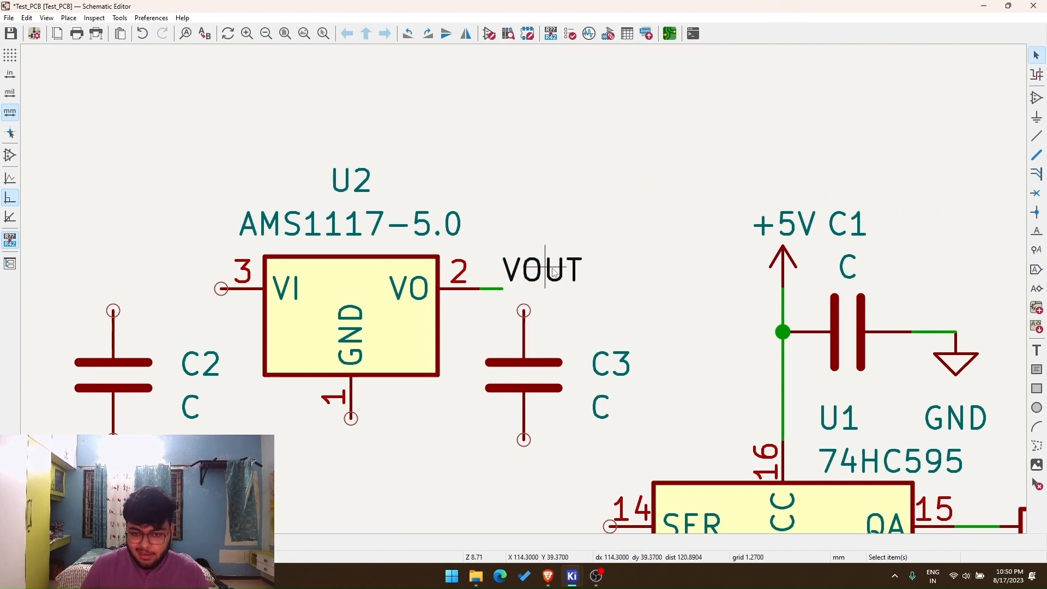
{"action": "mouse_move", "coordinate": [555, 279]}
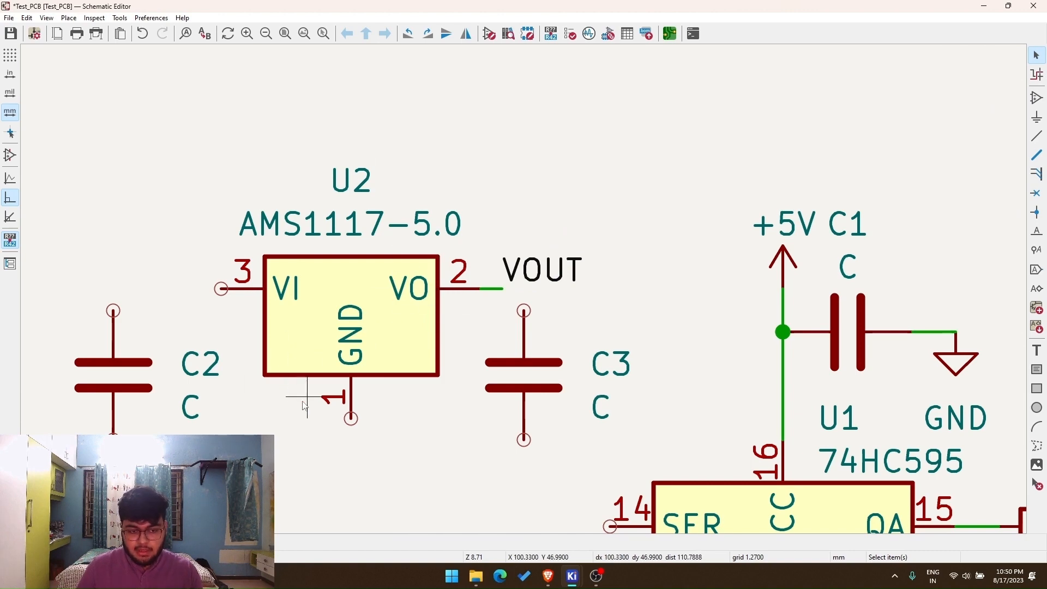
{"action": "mouse_move", "coordinate": [651, 266]}
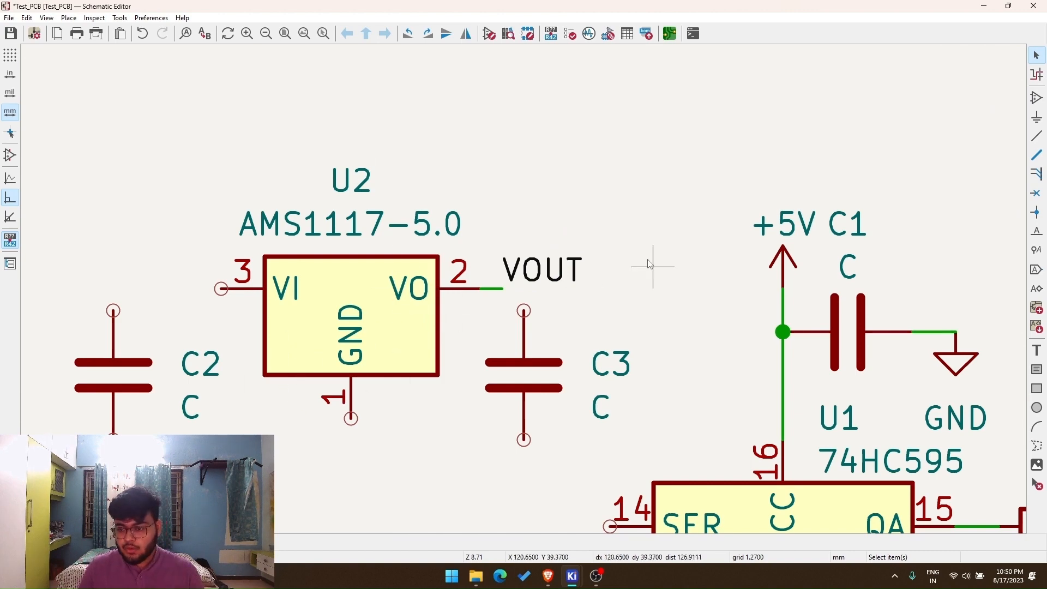
{"action": "mouse_move", "coordinate": [1013, 159]}
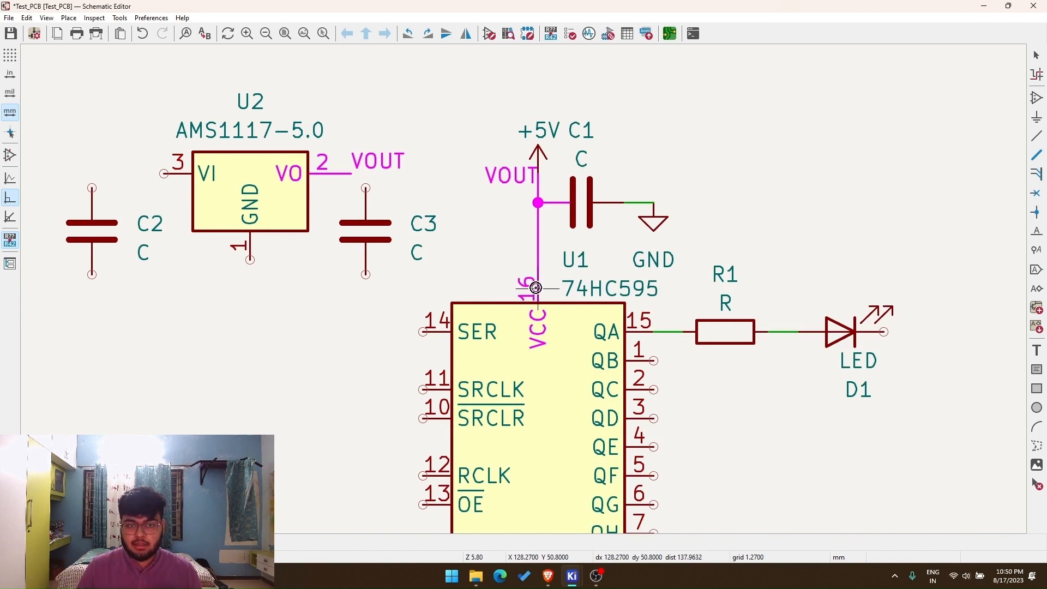
{"action": "mouse_move", "coordinate": [528, 183]}
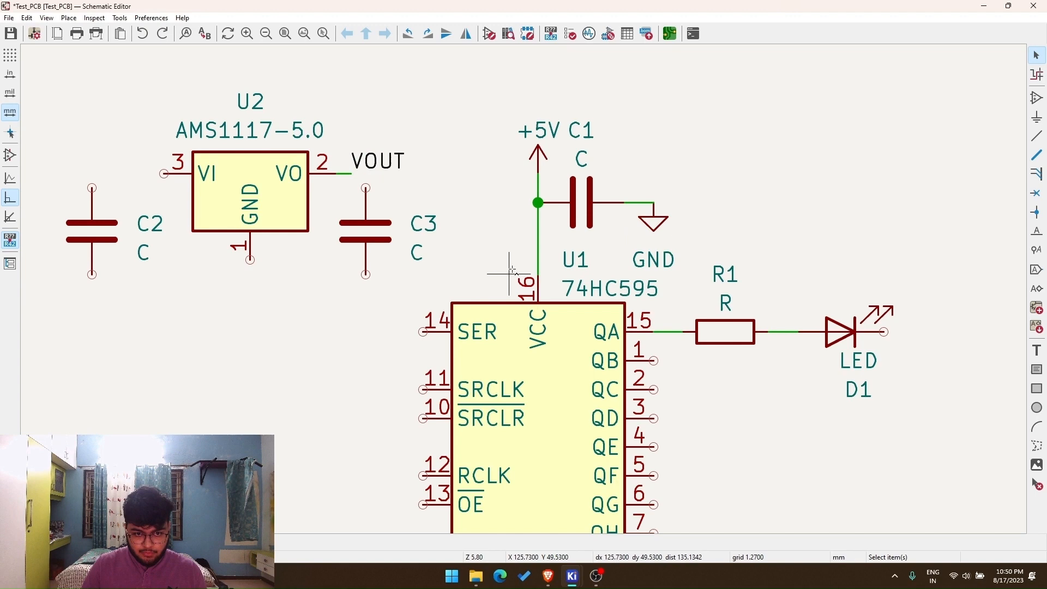
{"action": "mouse_move", "coordinate": [609, 247]}
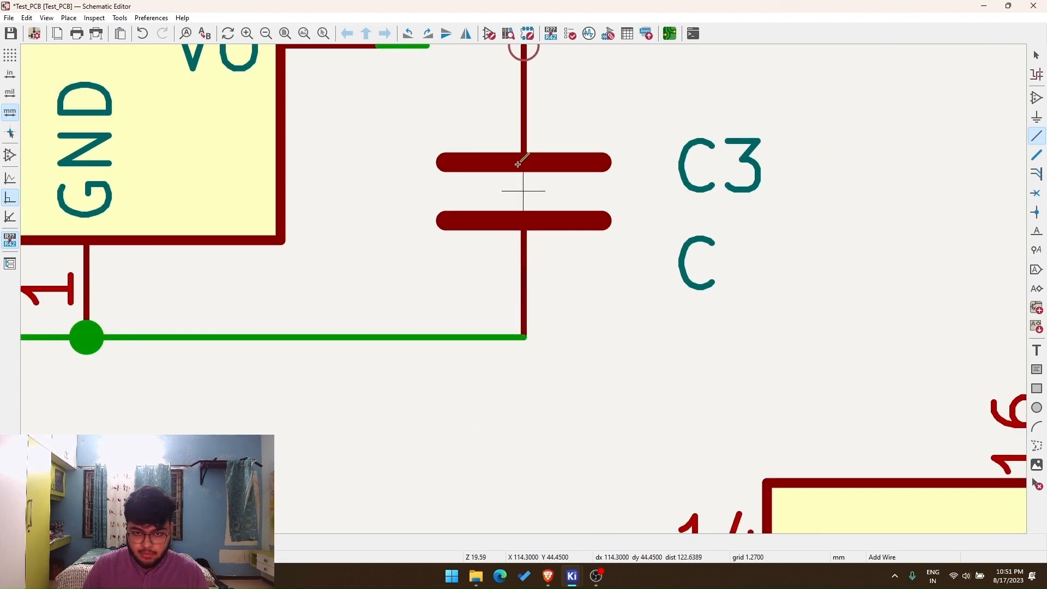
Zoom the view around the AMS1117 capacitors C2 and C3.
{"action": "scroll", "scroll_direction": "down", "scroll_amount": 3}
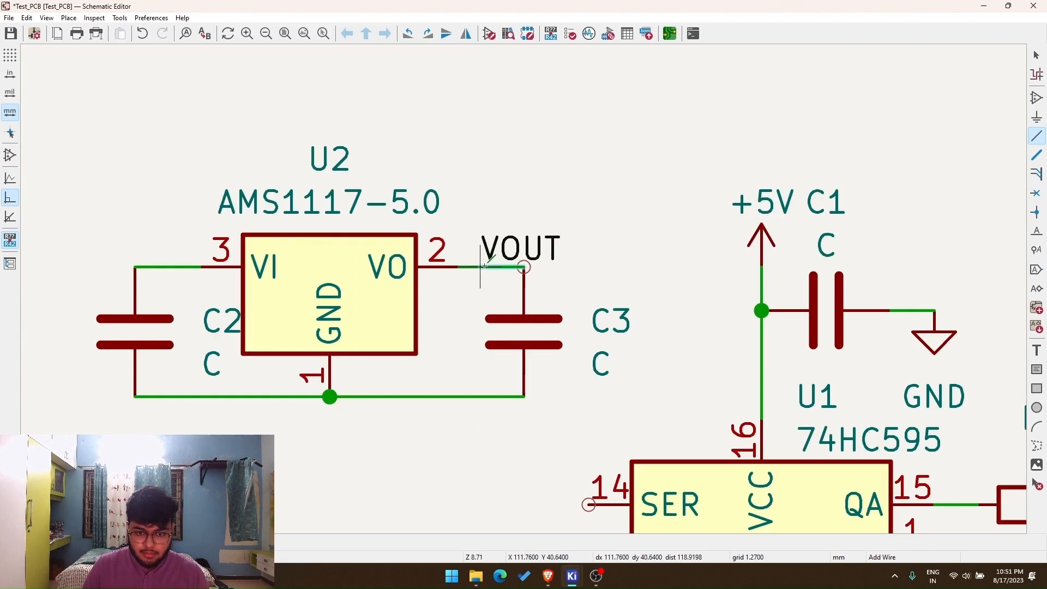
{"action": "scroll", "scroll_direction": "down", "scroll_amount": 3}
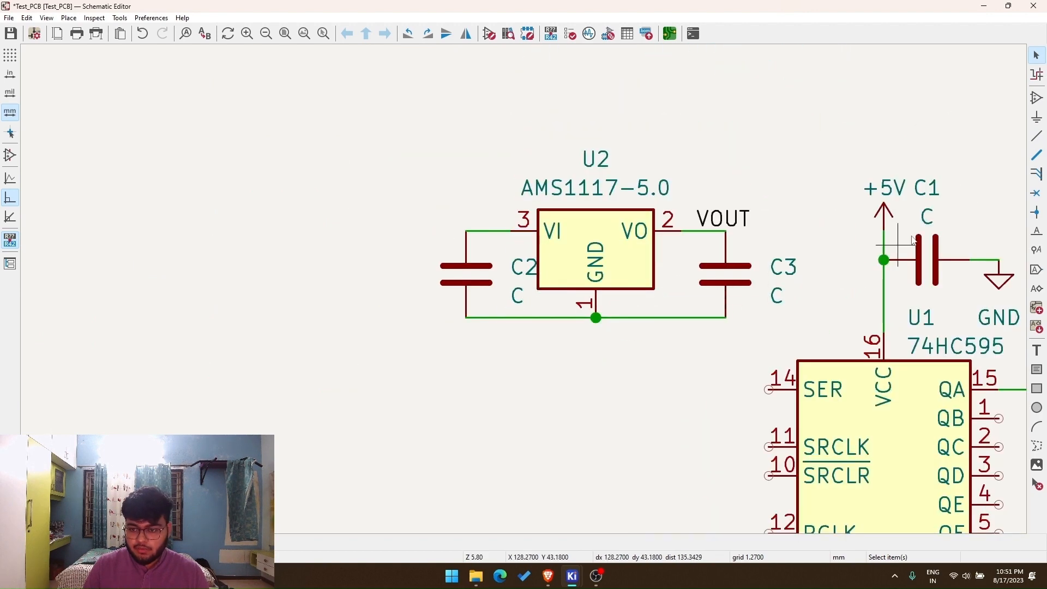
Set C2 and C3 to 10uF, then begin editing C1's value.
{"action": "double_click", "coordinate": [517, 293]}
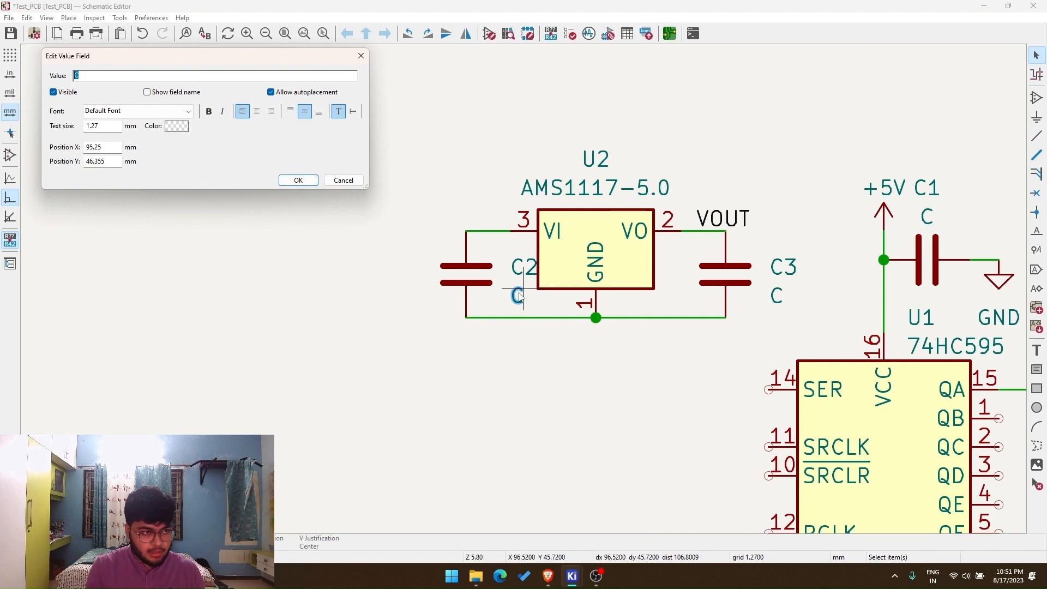
{"action": "mouse_move", "coordinate": [550, 576]}
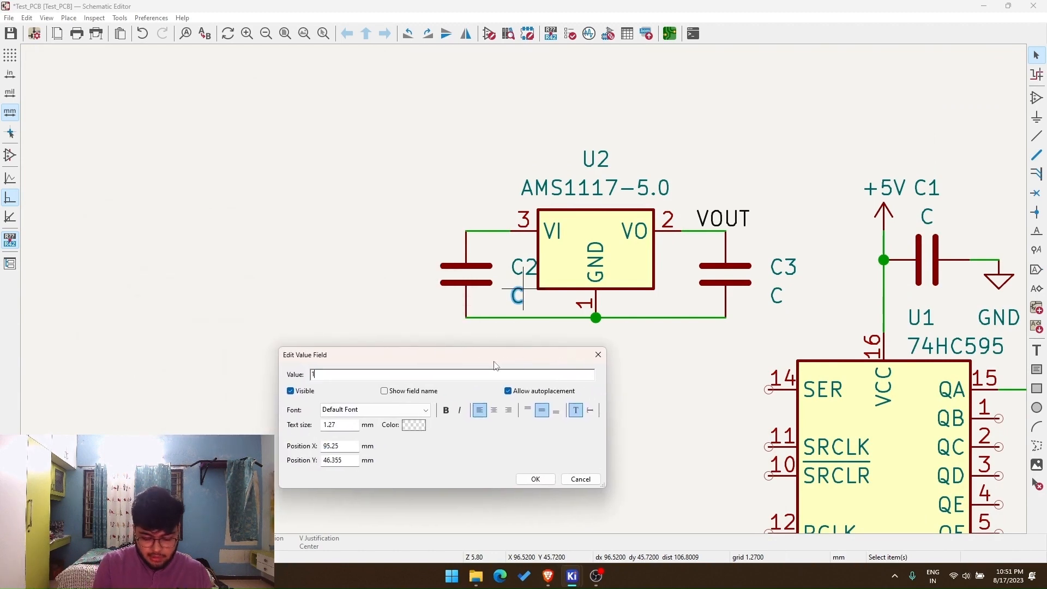
{"action": "type", "text": "10uf"}
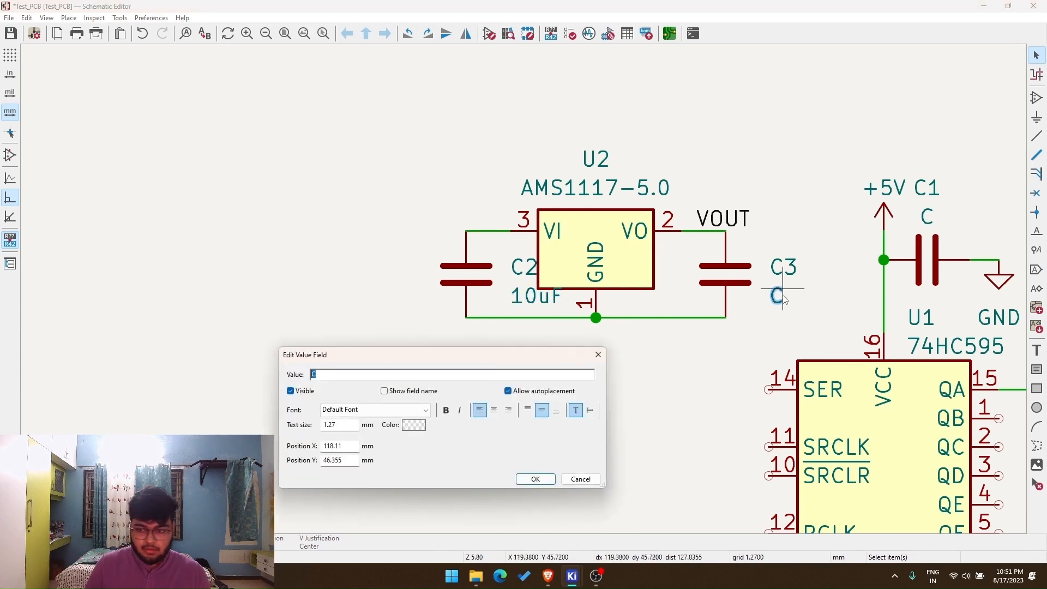
{"action": "type", "text": "10uF"}
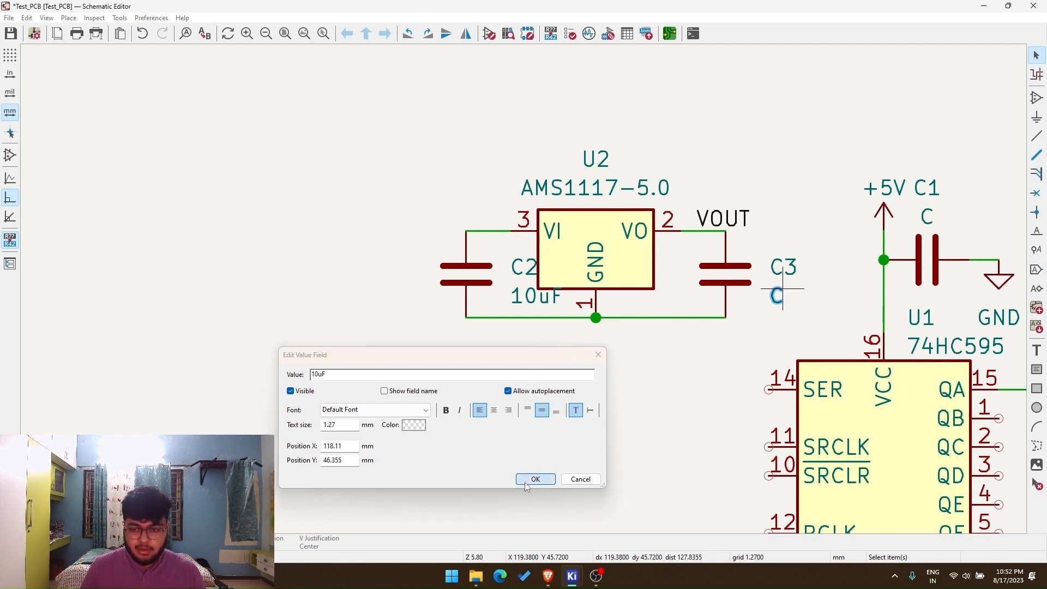
{"action": "left_click", "coordinate": [535, 479]}
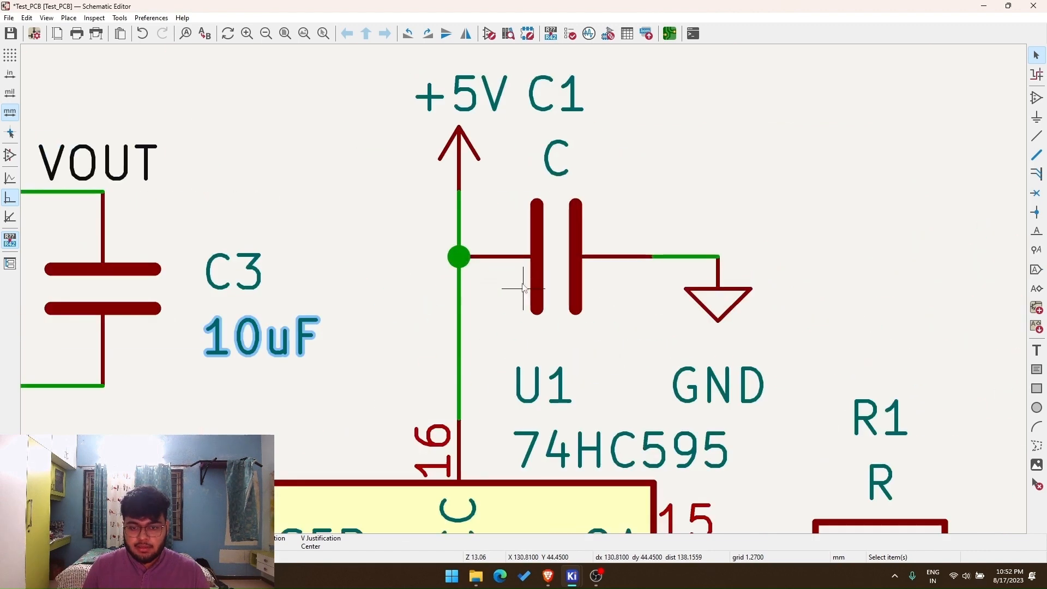
{"action": "double_click", "coordinate": [557, 160]}
{"action": "type", "text": "0.1uF"}
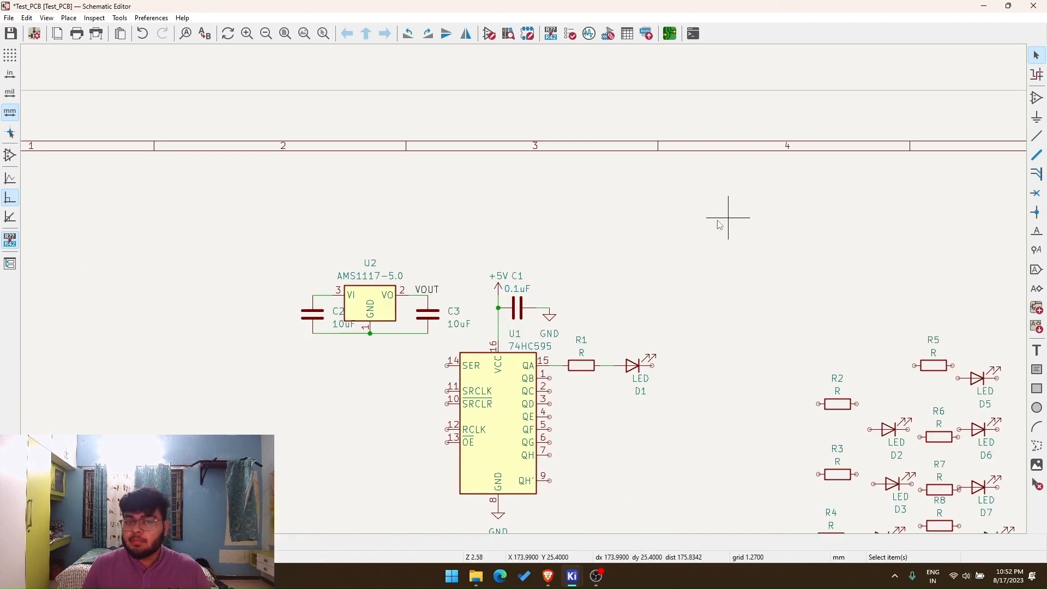
{"action": "mouse_move", "coordinate": [701, 225]}
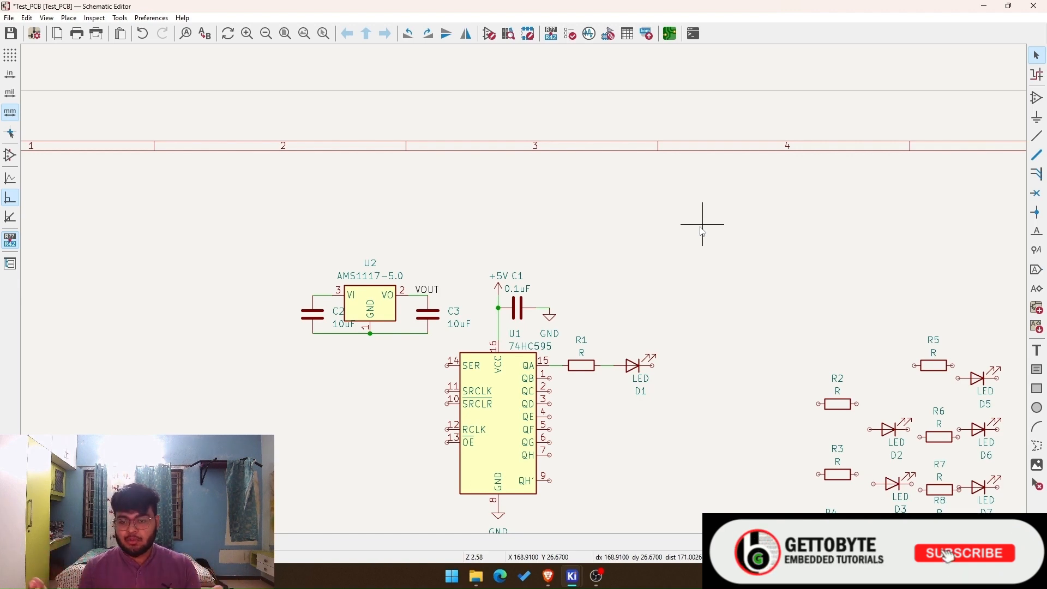
{"action": "mouse_move", "coordinate": [996, 96]}
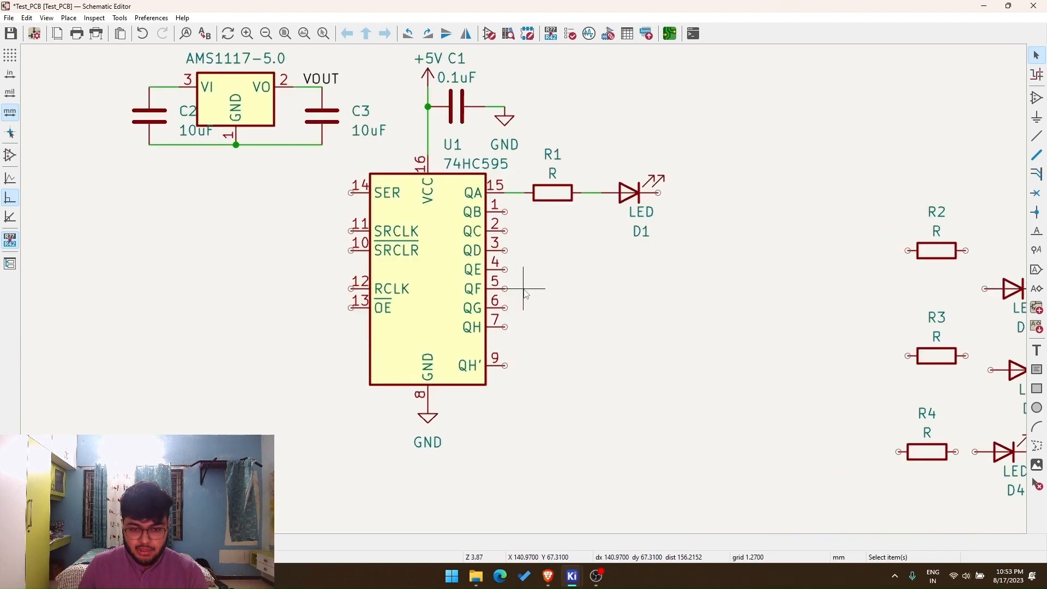
{"action": "mouse_move", "coordinate": [314, 175]}
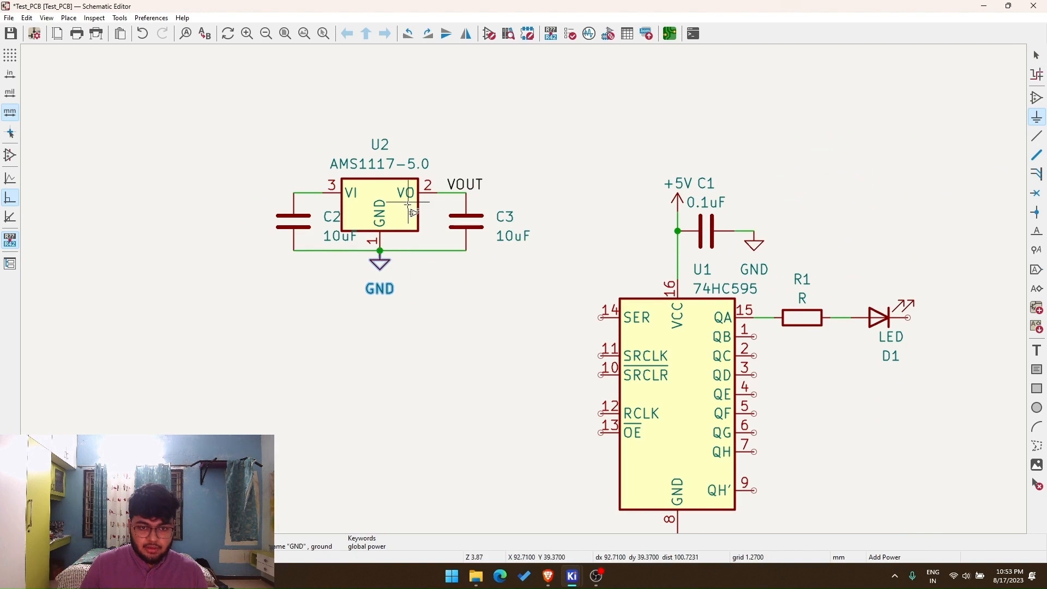
{"action": "mouse_move", "coordinate": [730, 210]}
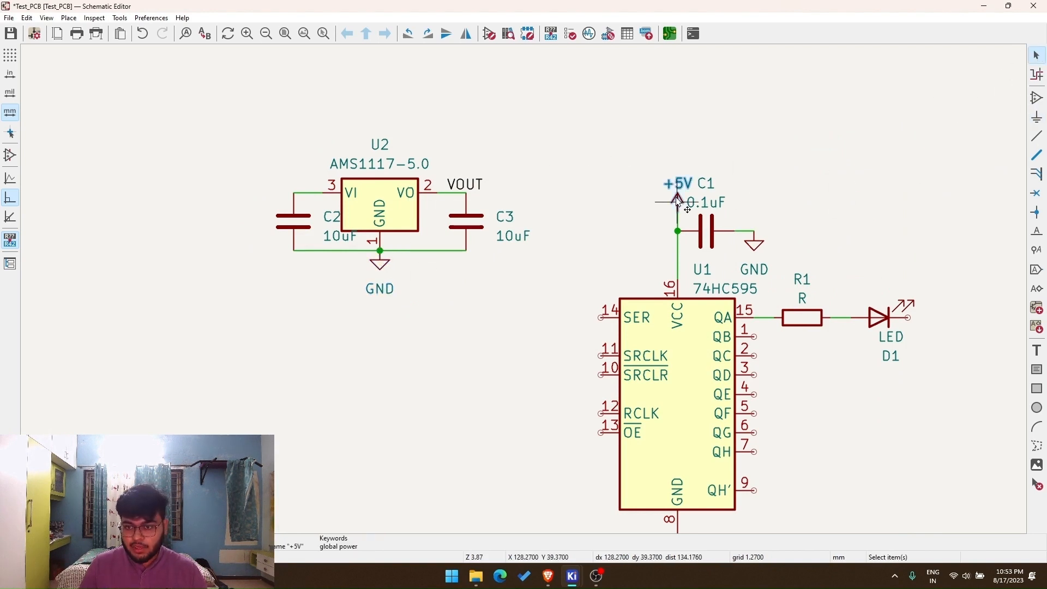
Put a +5V symbol on the regulator output and shift the VOUT label to the right.
{"action": "left_click_drag", "start_coordinate": [676, 200], "coordinate": [484, 210]}
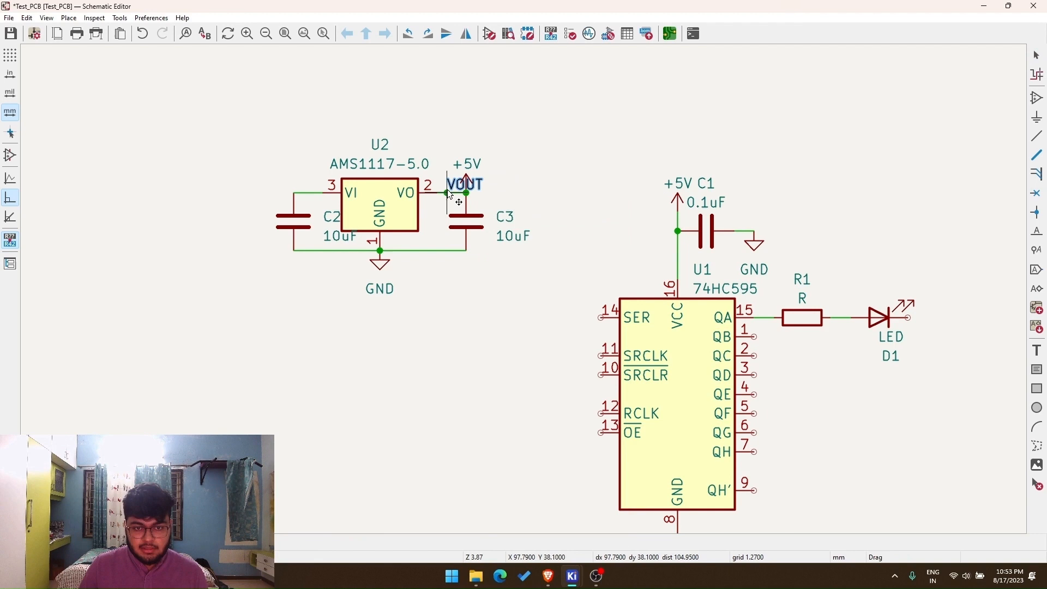
{"action": "left_click_drag", "start_coordinate": [464, 184], "coordinate": [510, 185]}
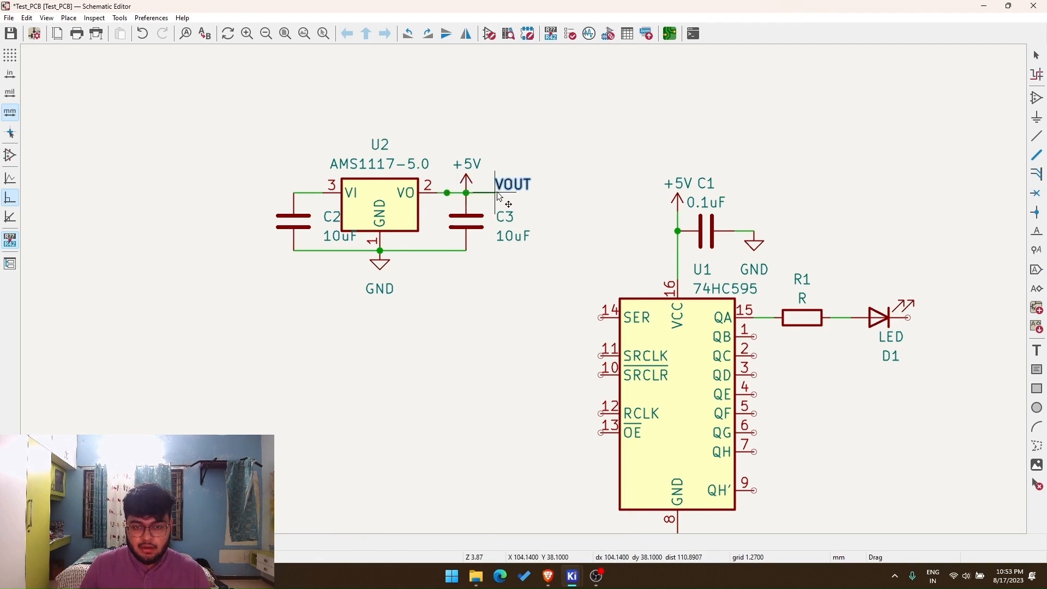
{"action": "right_click", "coordinate": [510, 184]}
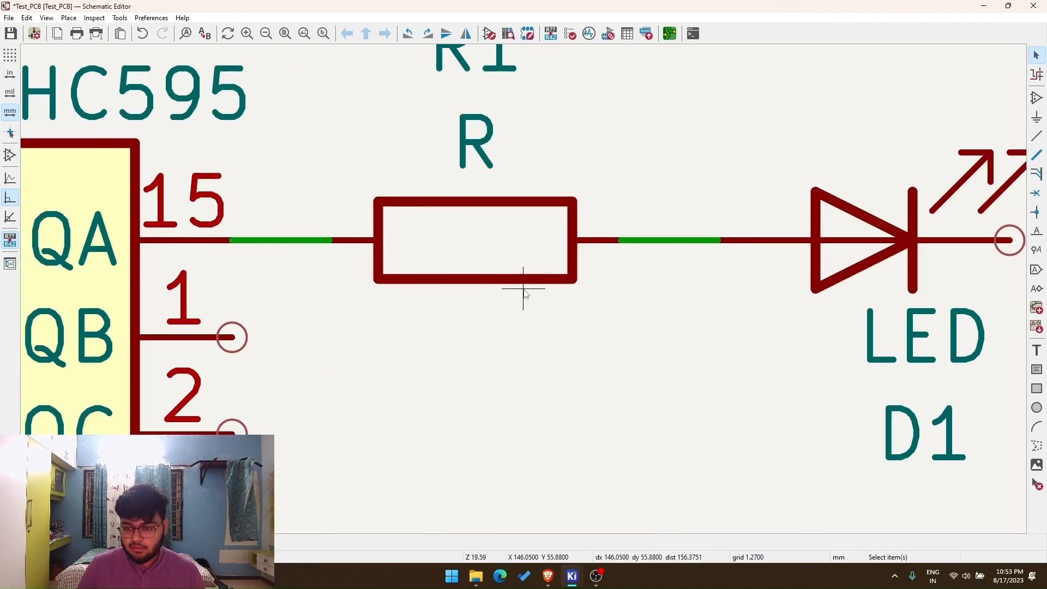
{"action": "scroll", "scroll_direction": "down", "scroll_amount": 3}
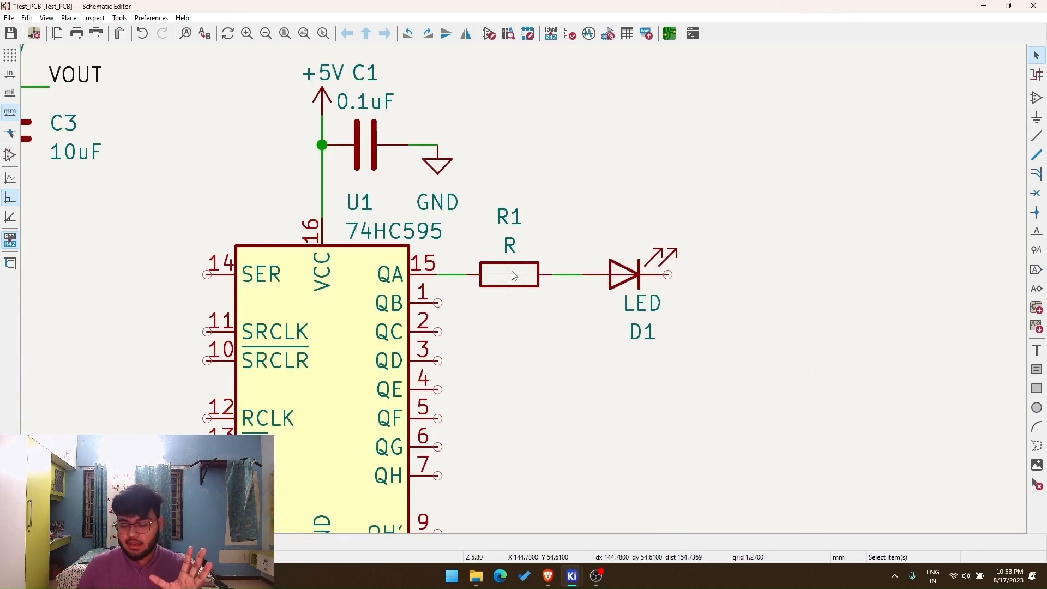
{"action": "left_click", "coordinate": [510, 275]}
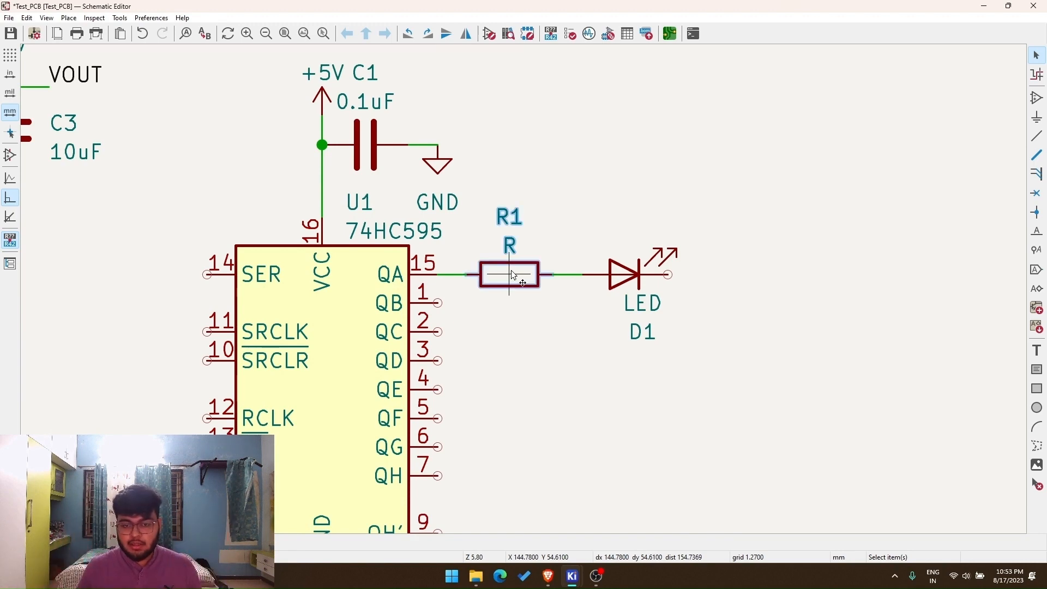
{"action": "left_click_drag", "start_coordinate": [509, 273], "coordinate": [551, 217]}
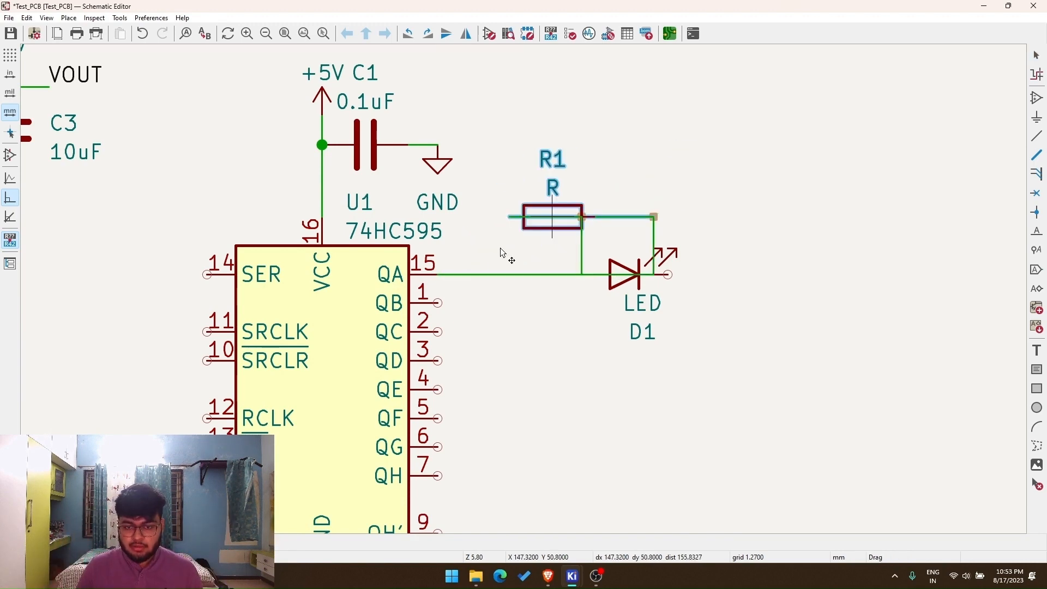
{"action": "left_click_drag", "start_coordinate": [552, 218], "coordinate": [566, 161]}
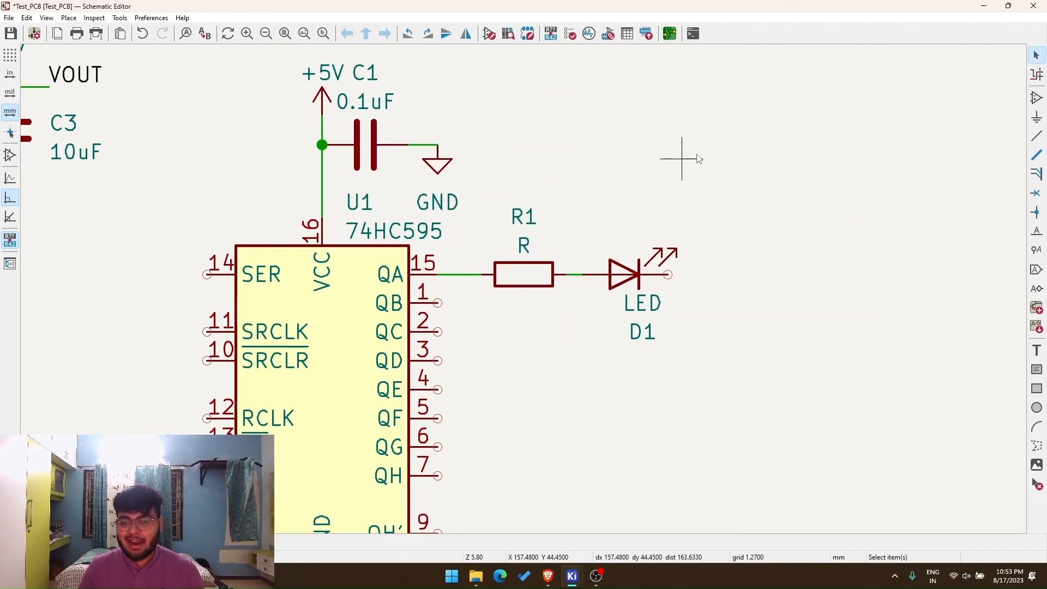
{"action": "scroll", "scroll_direction": "down", "scroll_amount": 3}
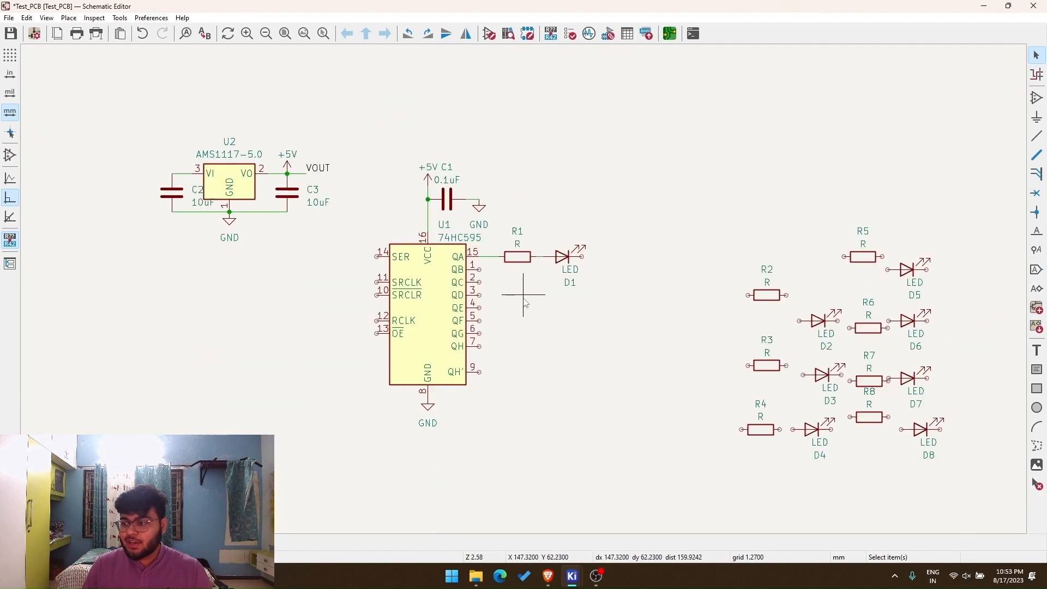
{"action": "scroll", "scroll_direction": "down", "scroll_amount": 3}
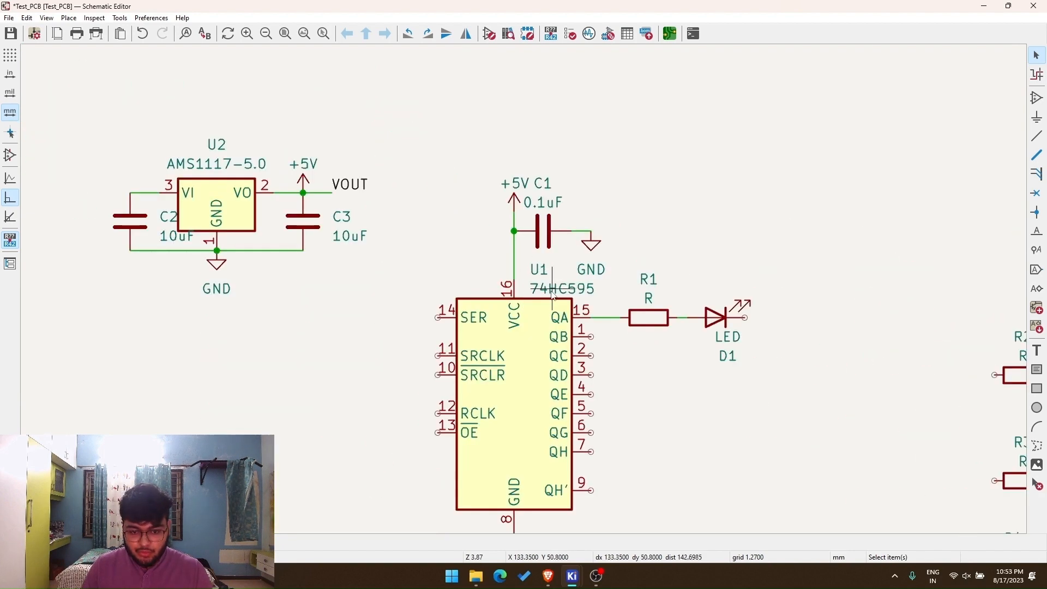
{"action": "scroll", "scroll_direction": "down", "scroll_amount": 3}
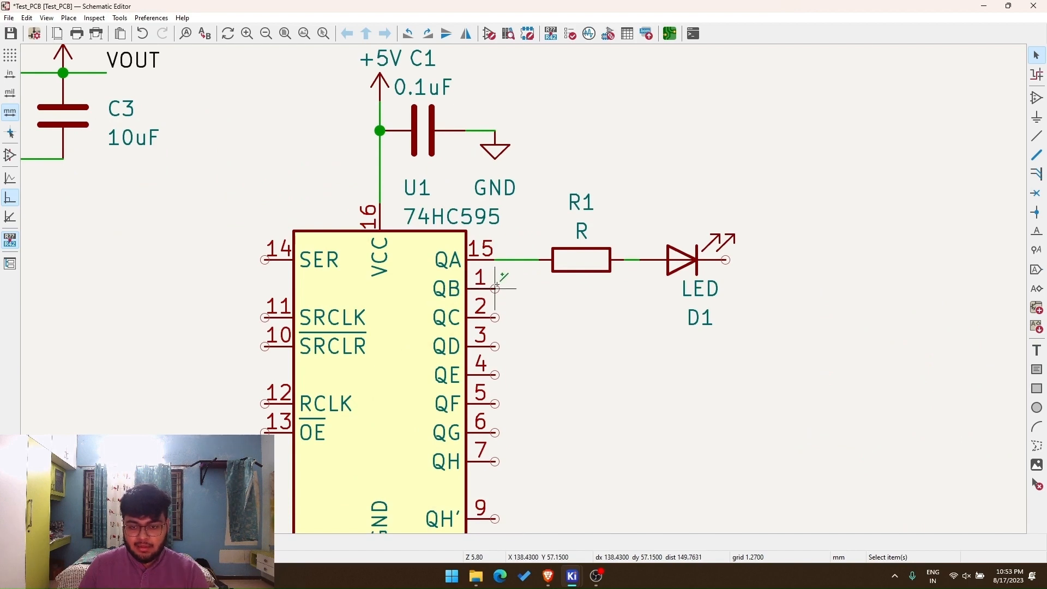
{"action": "scroll", "scroll_direction": "down", "scroll_amount": 3}
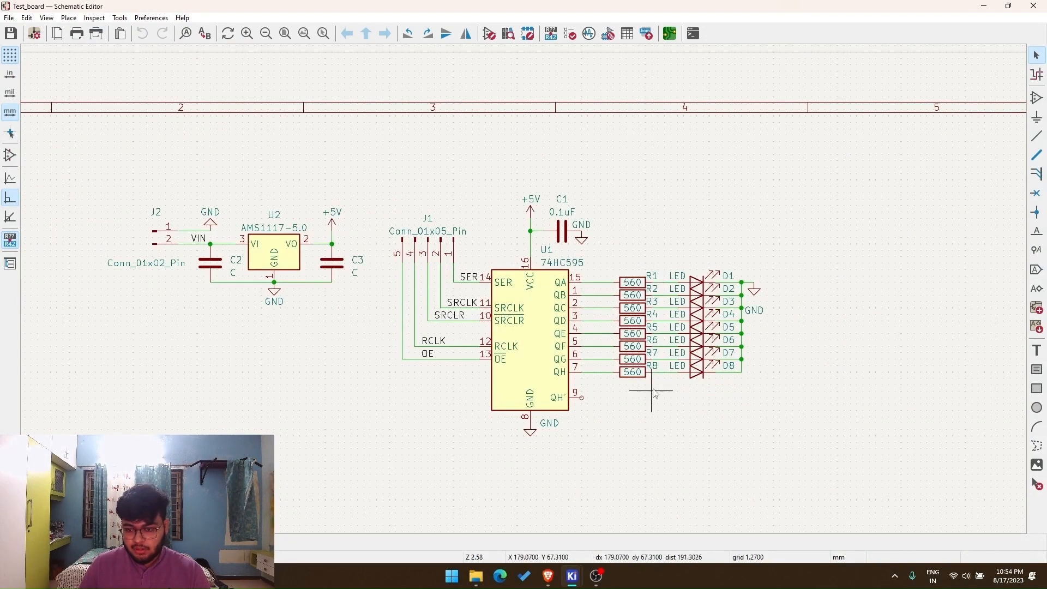
{"action": "mouse_move", "coordinate": [689, 390]}
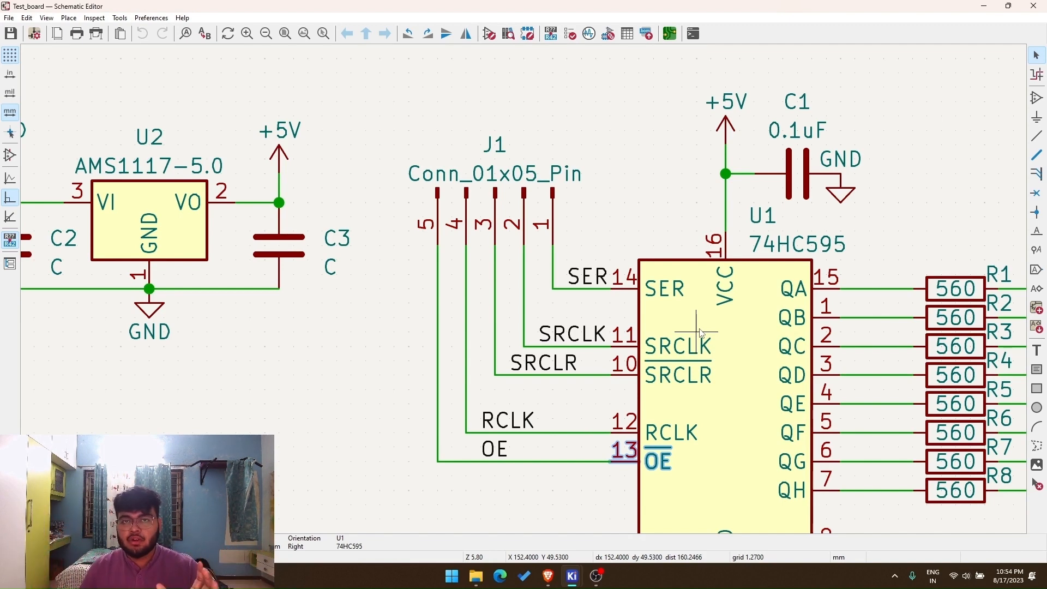
{"action": "mouse_move", "coordinate": [582, 227]}
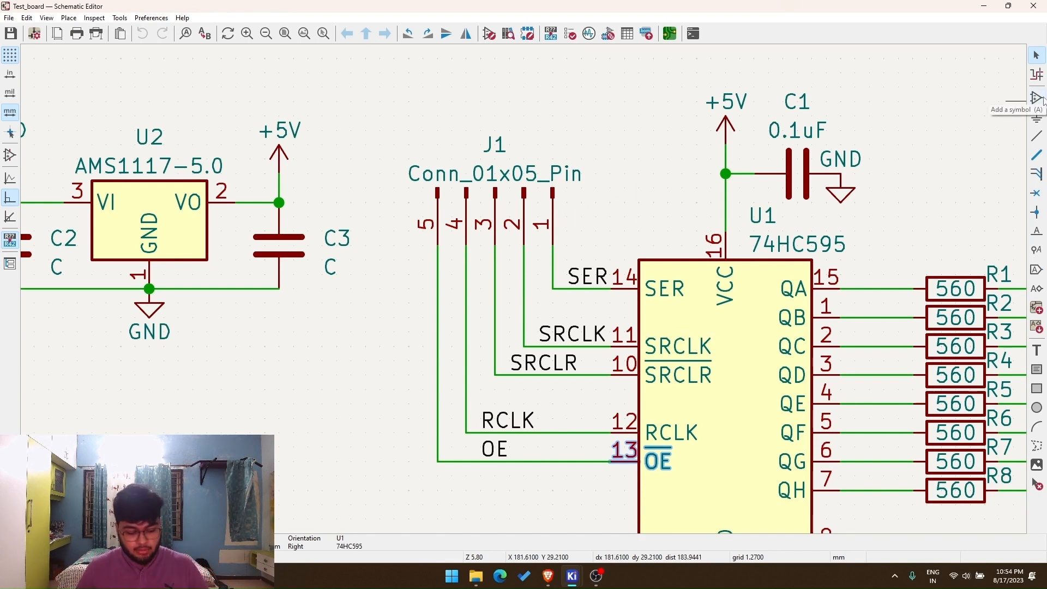
{"action": "left_click", "coordinate": [1037, 97]}
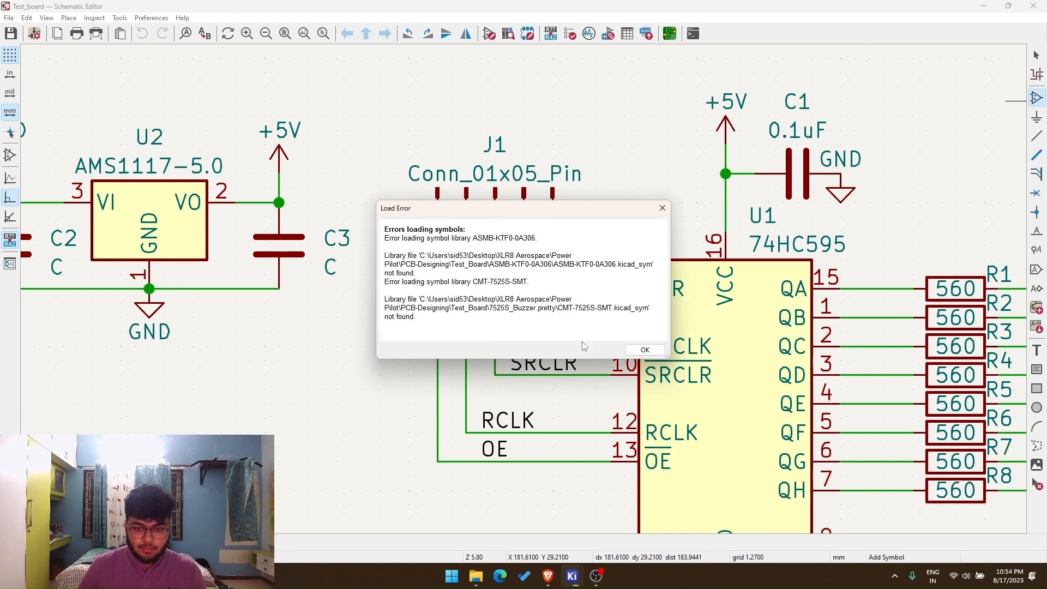
{"action": "left_click", "coordinate": [643, 349]}
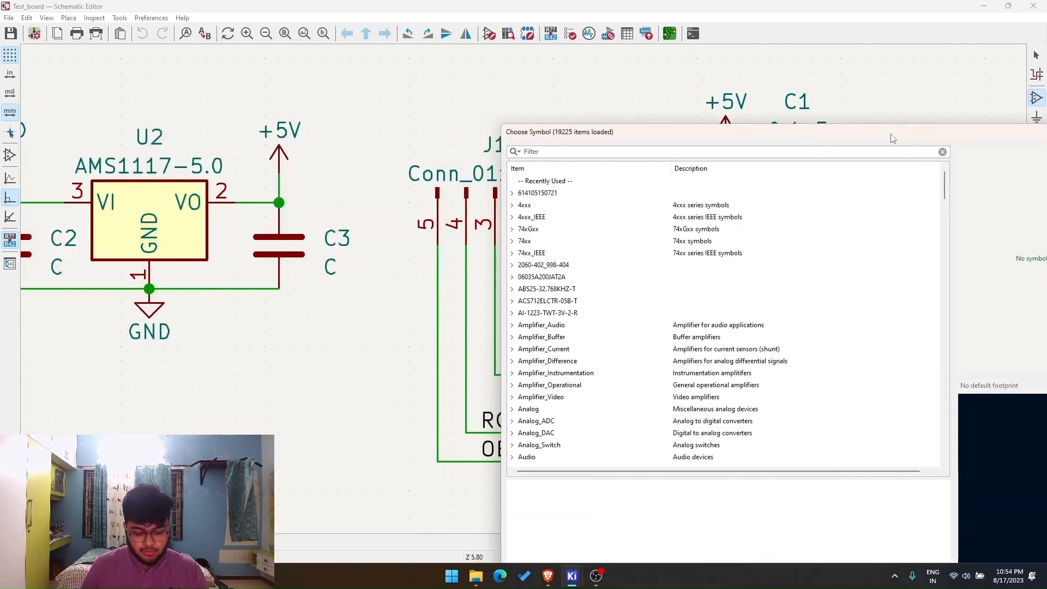
{"action": "type", "text": "conn"}
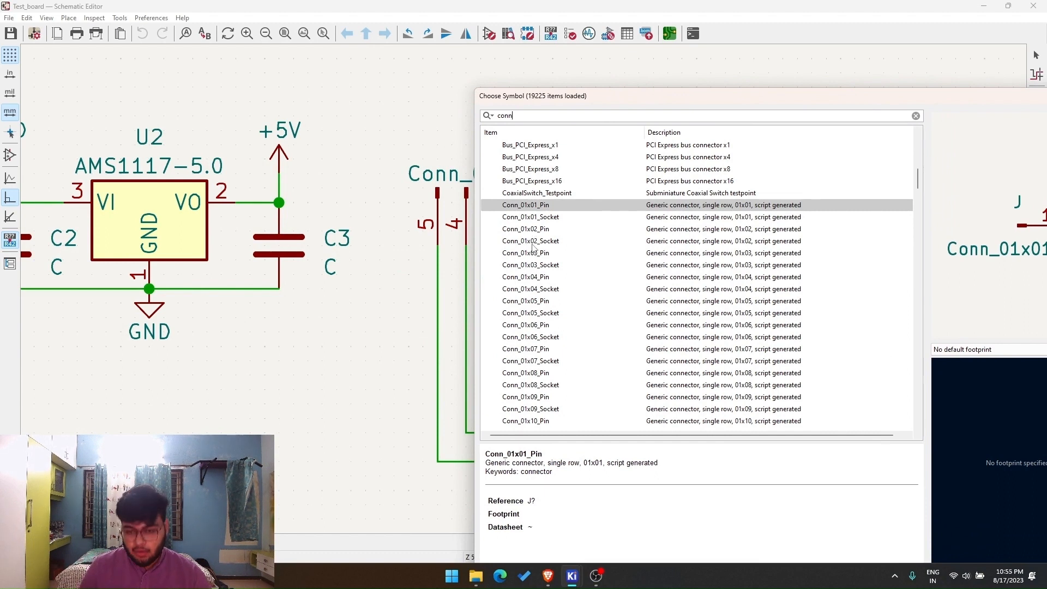
{"action": "left_click", "coordinate": [526, 228]}
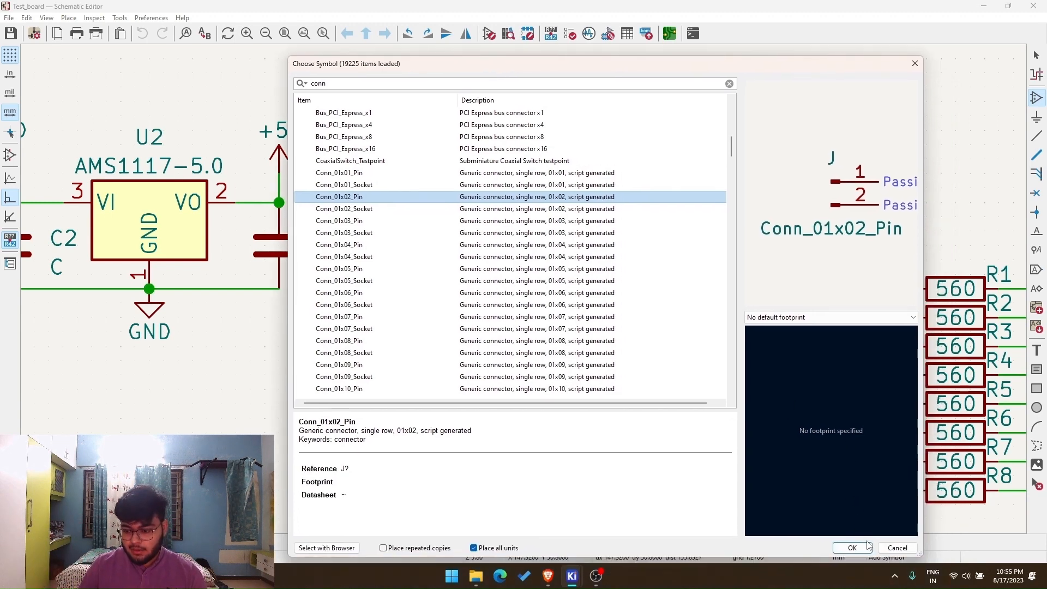
{"action": "left_click", "coordinate": [850, 548]}
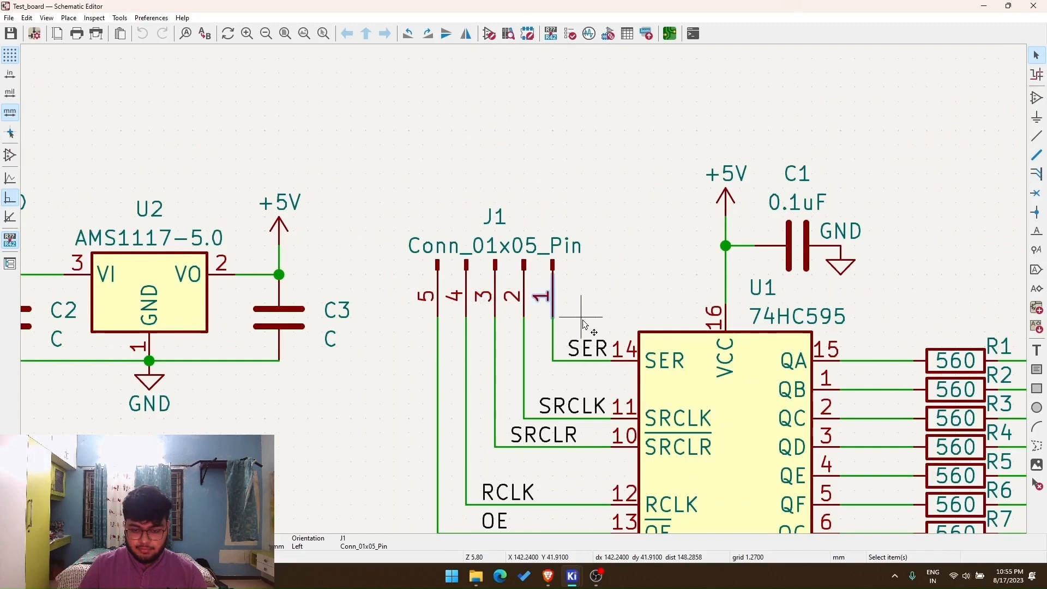
Zoom out to the whole schematic and begin editing C3's placeholder C value.
{"action": "scroll", "scroll_direction": "down", "scroll_amount": 3}
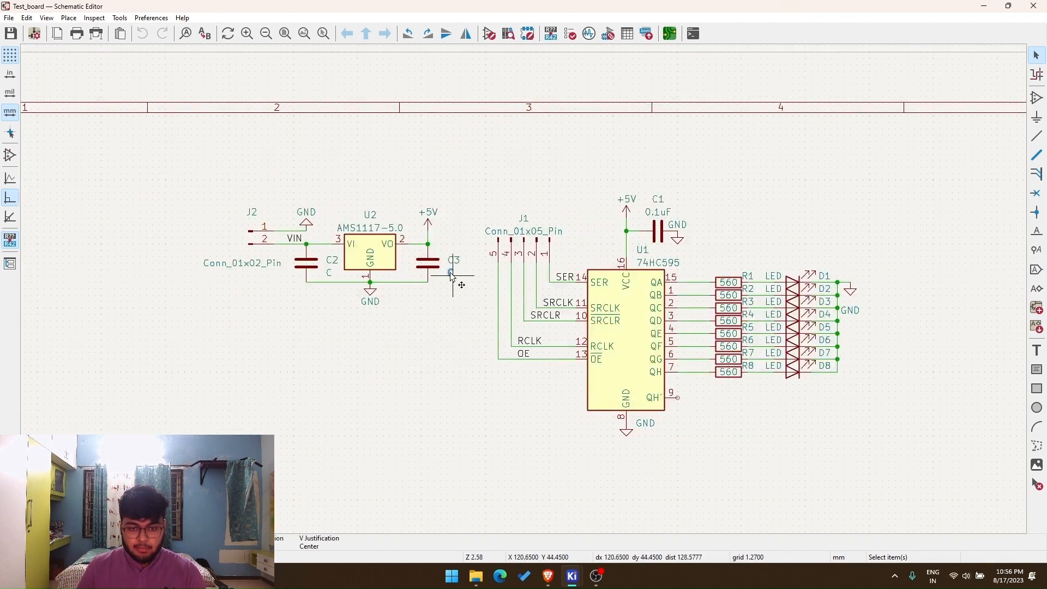
{"action": "double_click", "coordinate": [453, 273]}
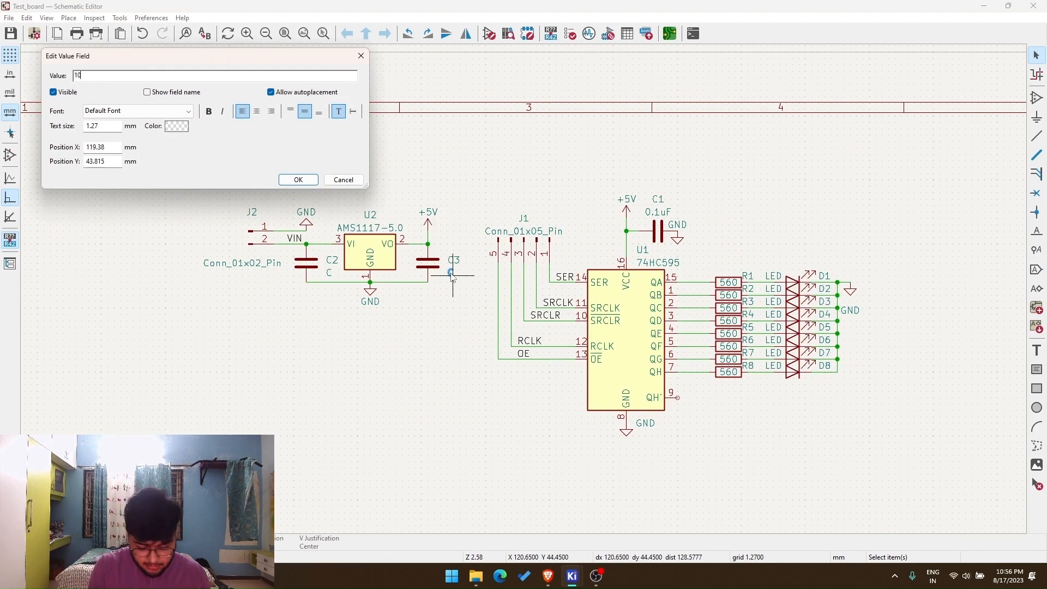
Set input capacitor C2 at the AMS1117 to 10uF, matching C3.
{"action": "left_click", "coordinate": [297, 179]}
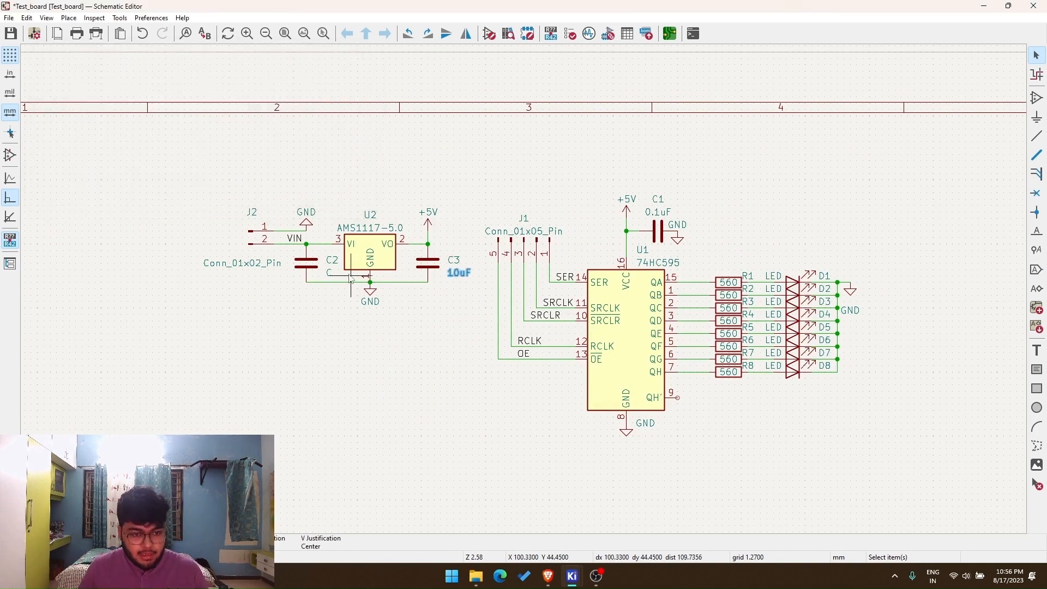
{"action": "double_click", "coordinate": [332, 259]}
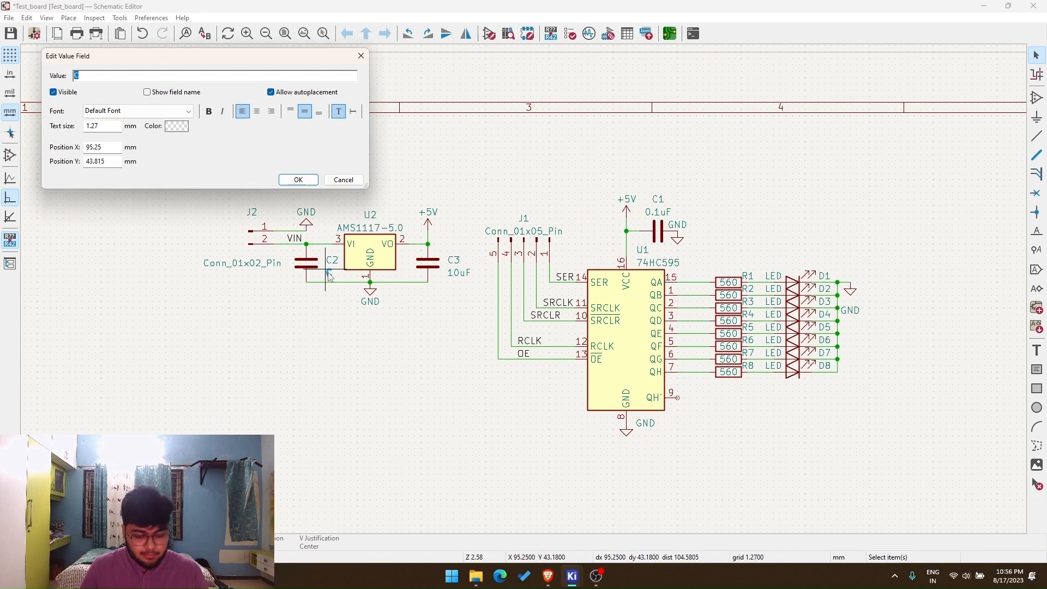
{"action": "left_click", "coordinate": [297, 180]}
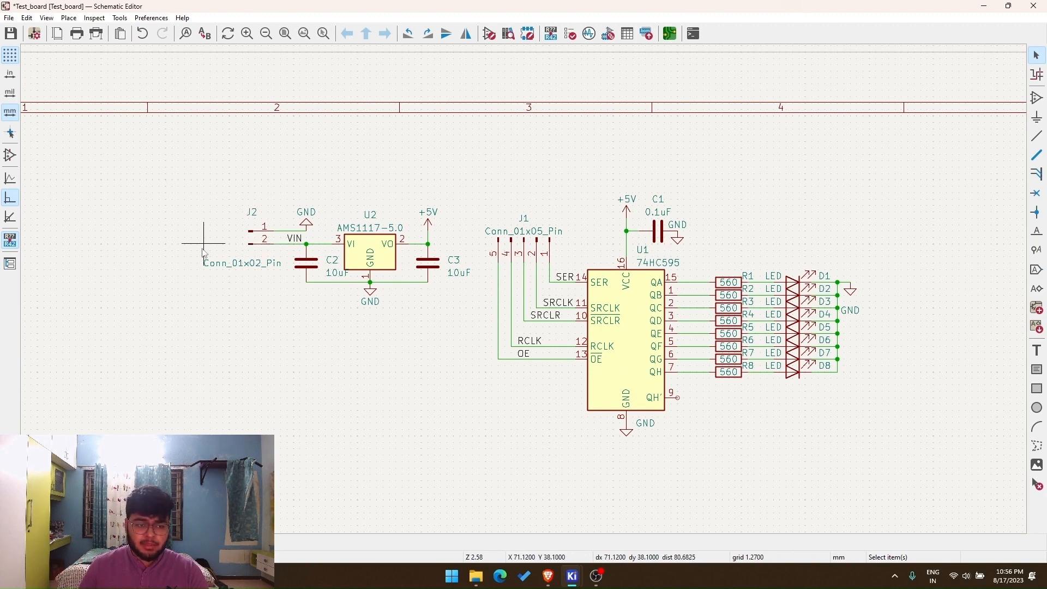
{"action": "mouse_move", "coordinate": [145, 252]}
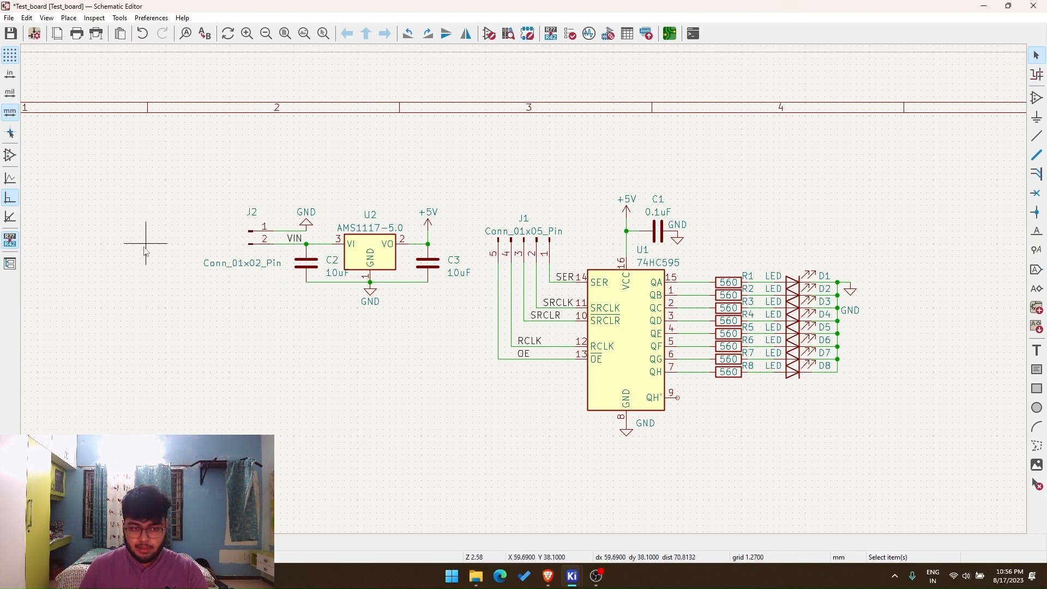
{"action": "mouse_move", "coordinate": [383, 333]}
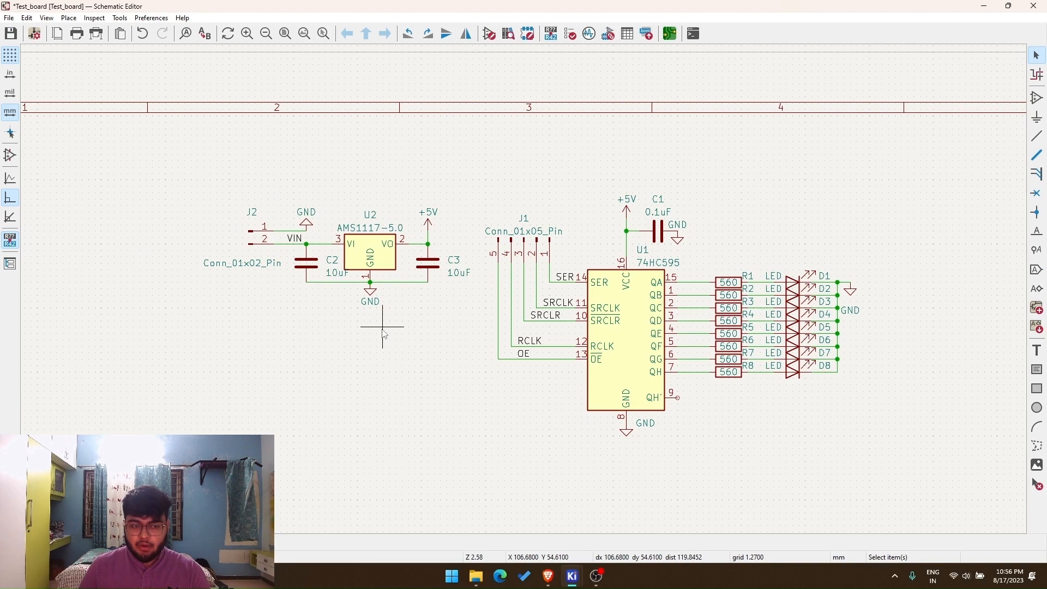
{"action": "mouse_move", "coordinate": [758, 352]}
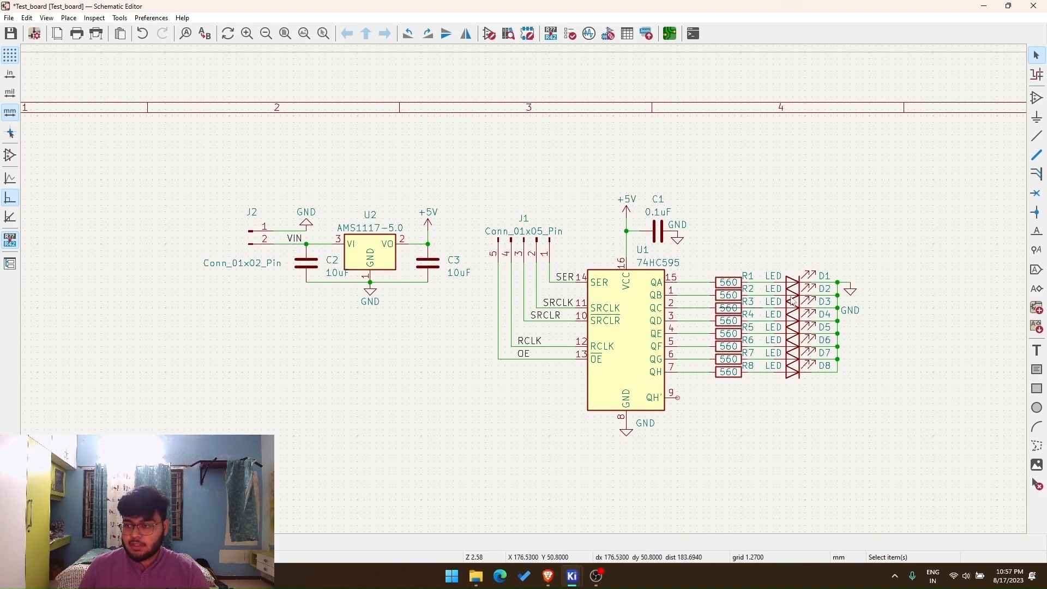
Add a plain diode symbol D and drop it clear of the connector wires.
{"action": "key", "text": "a"}
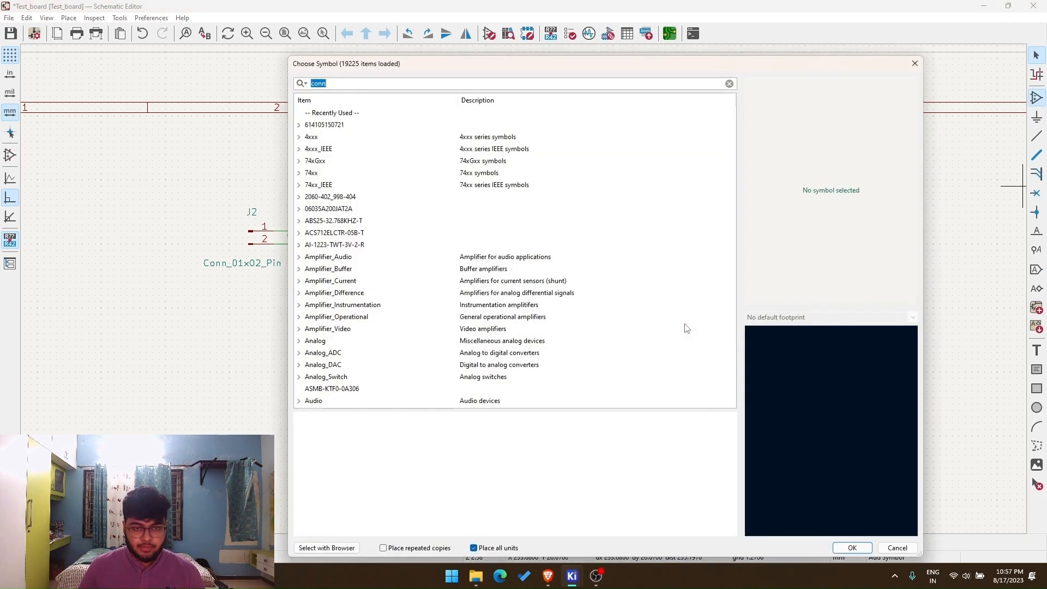
{"action": "type", "text": "DI"}
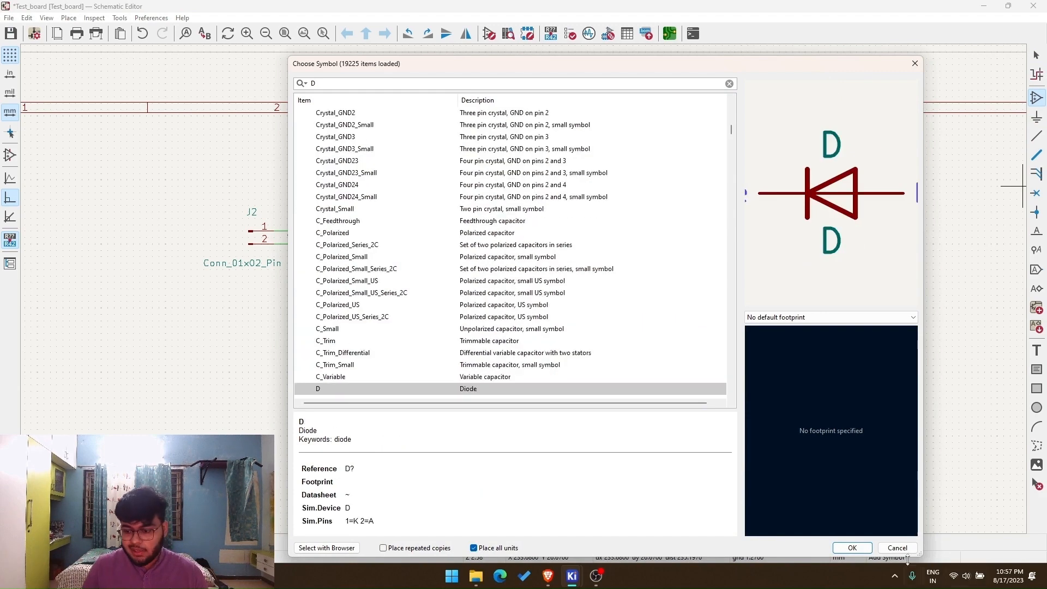
{"action": "left_click", "coordinate": [851, 548]}
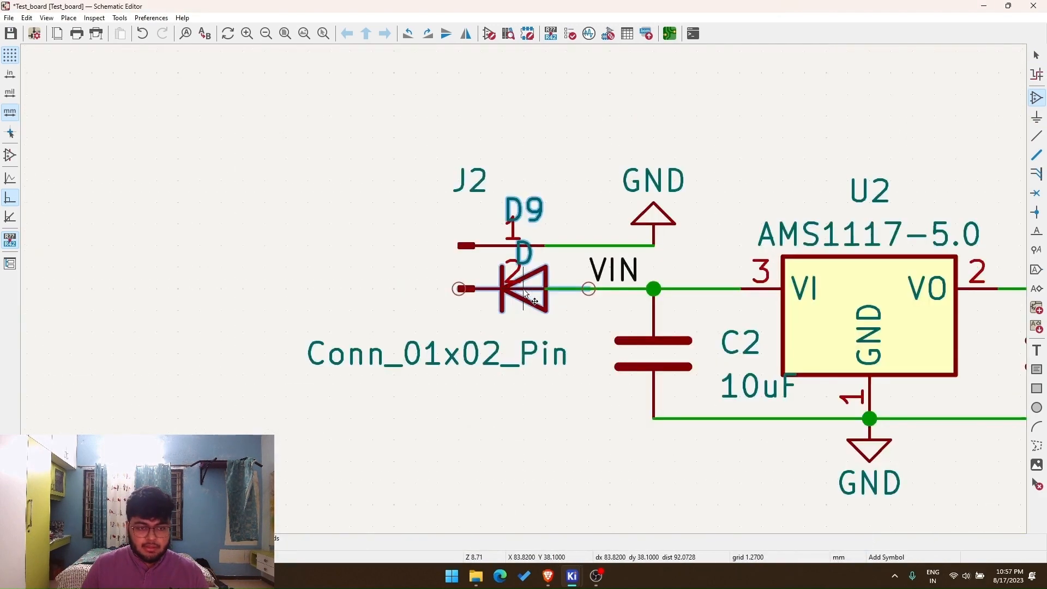
{"action": "left_click_drag", "start_coordinate": [525, 290], "coordinate": [545, 72]}
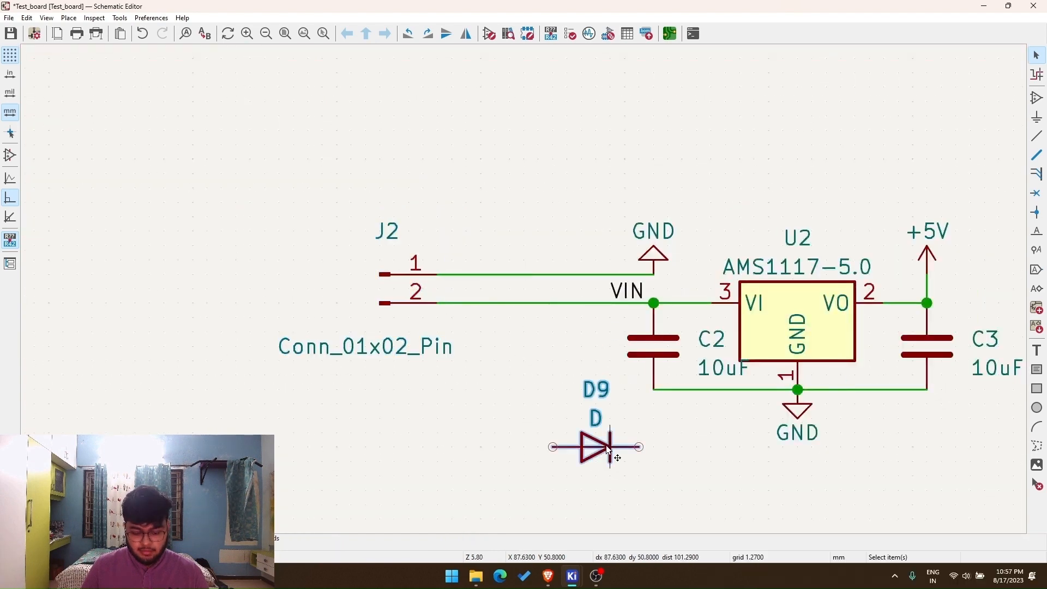
Position diode D9 in series on the VIN line from J2 pin 2.
{"action": "left_click_drag", "start_coordinate": [595, 446], "coordinate": [525, 304]}
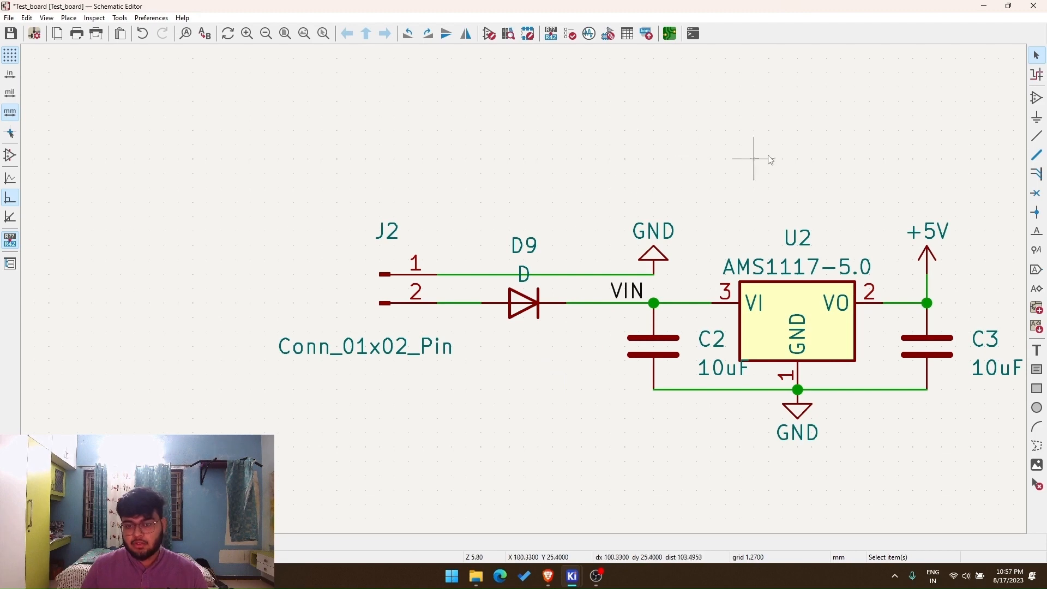
{"action": "scroll", "scroll_direction": "up", "scroll_amount": 3}
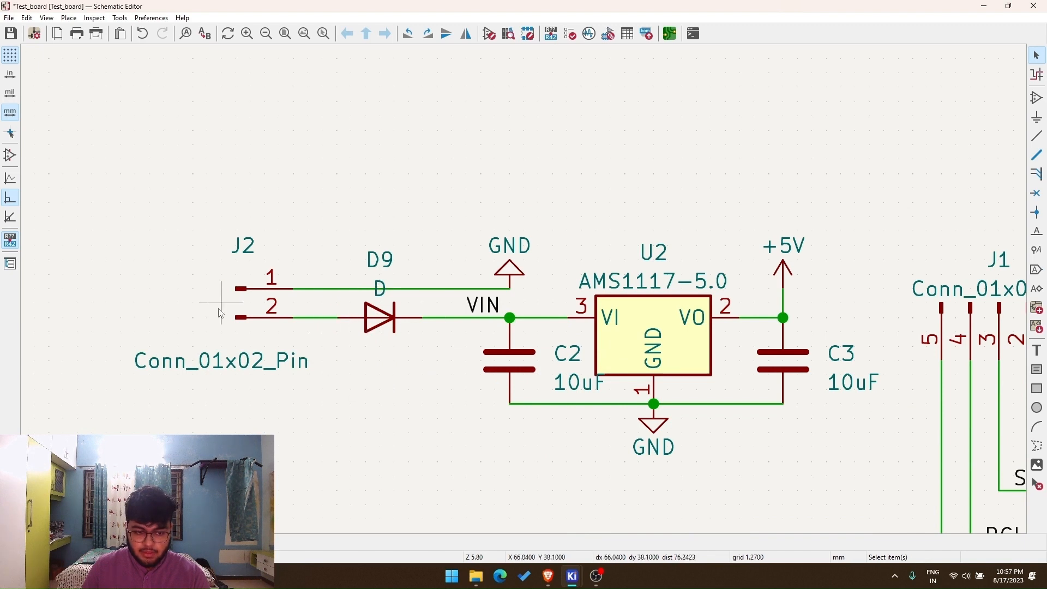
{"action": "mouse_move", "coordinate": [481, 318]}
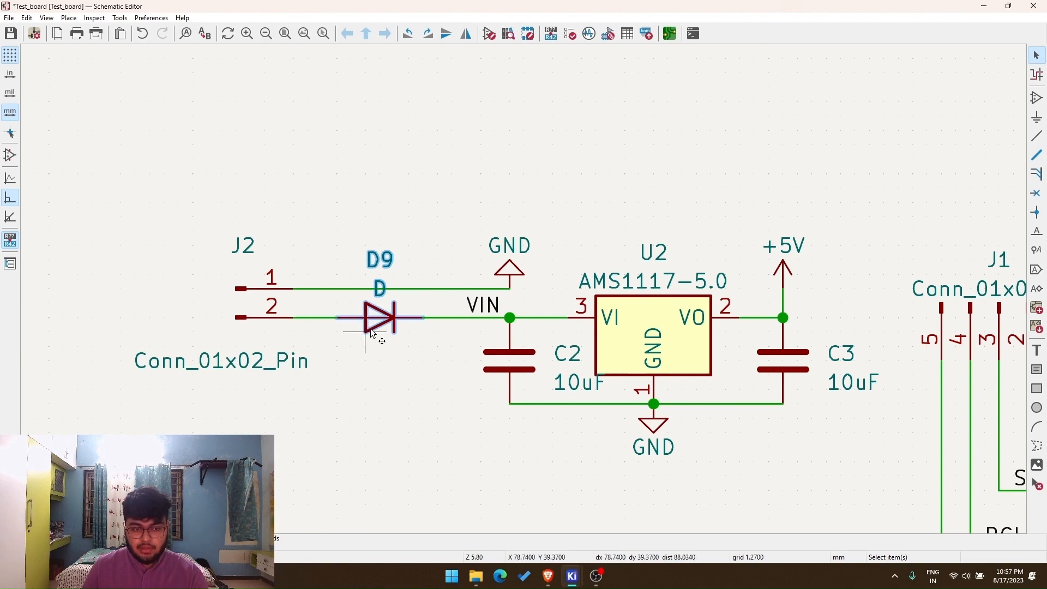
{"action": "mouse_move", "coordinate": [284, 315]}
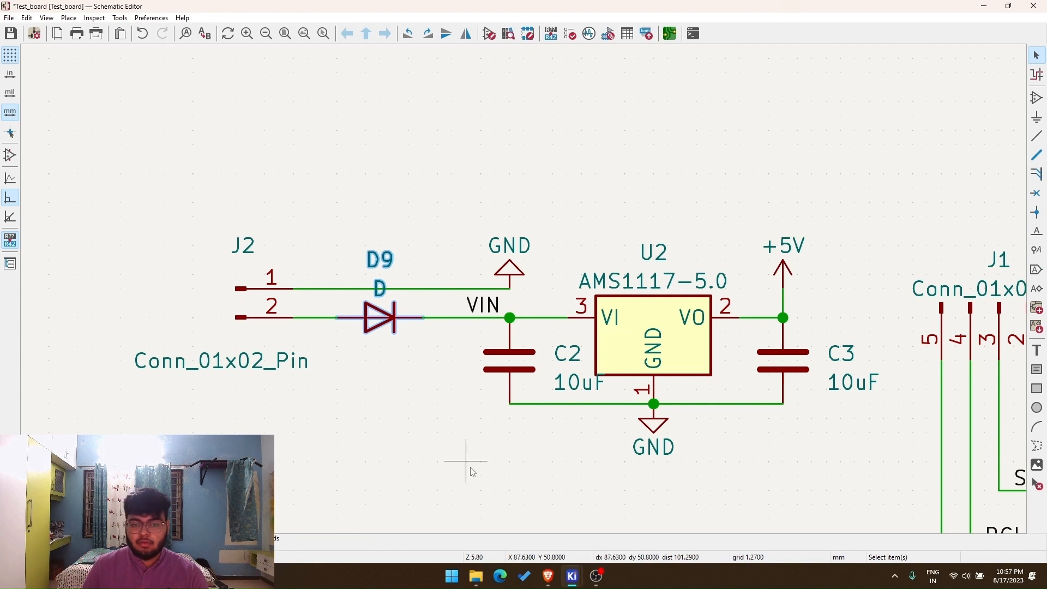
{"action": "left_click", "coordinate": [468, 460]}
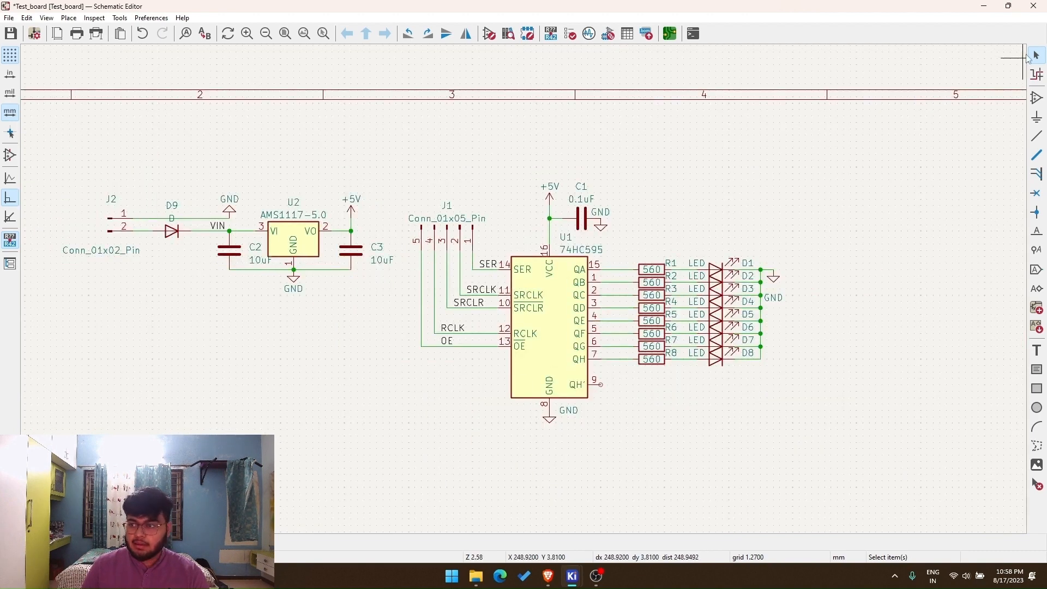
{"action": "mouse_move", "coordinate": [857, 283]}
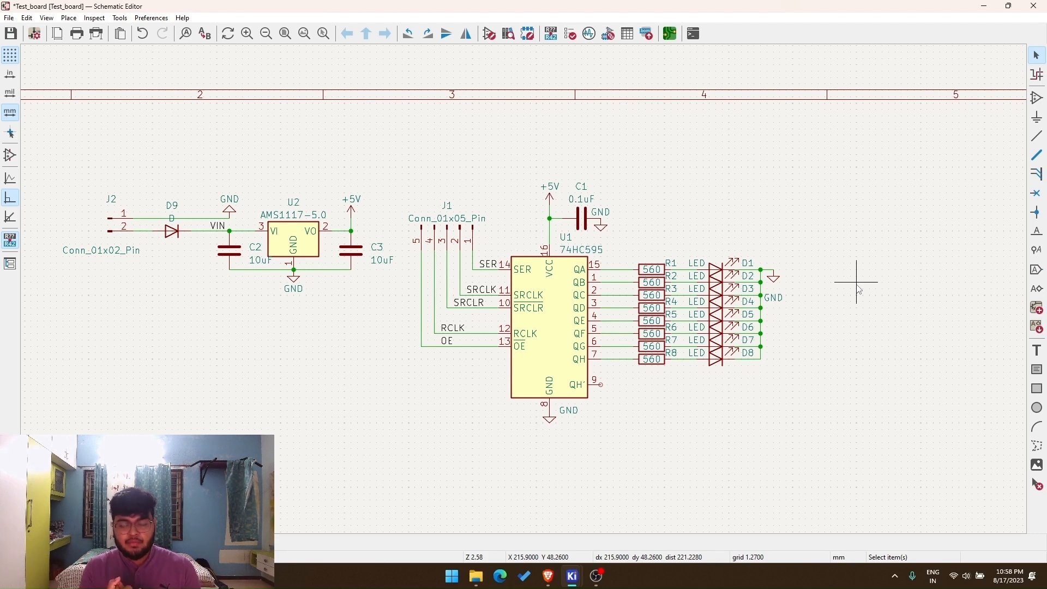
{"action": "mouse_move", "coordinate": [1003, 161]}
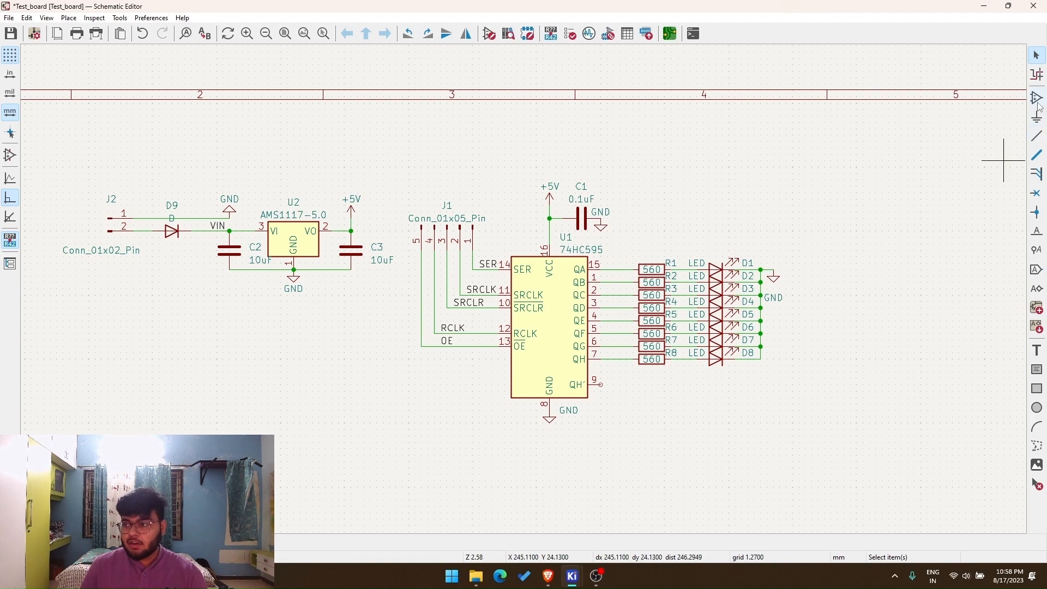
{"action": "mouse_move", "coordinate": [1037, 100]}
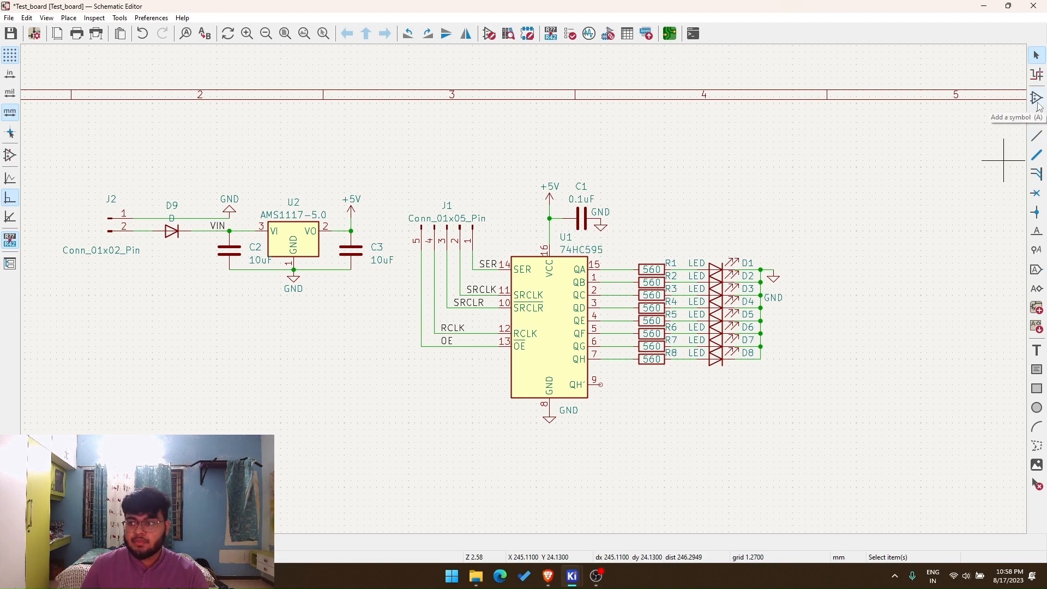
{"action": "mouse_move", "coordinate": [1037, 117]}
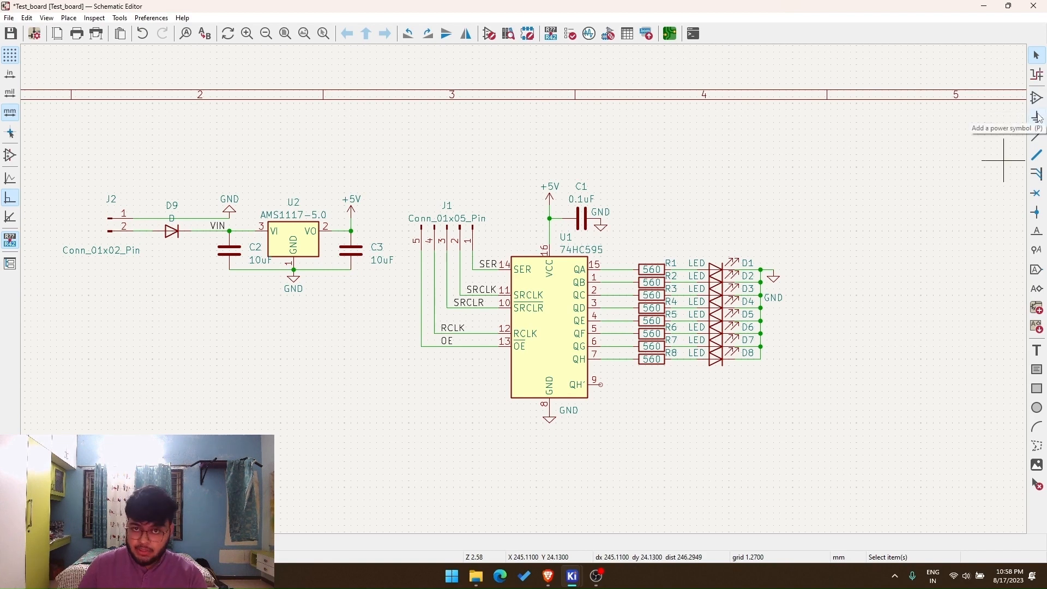
{"action": "mouse_move", "coordinate": [1038, 135]}
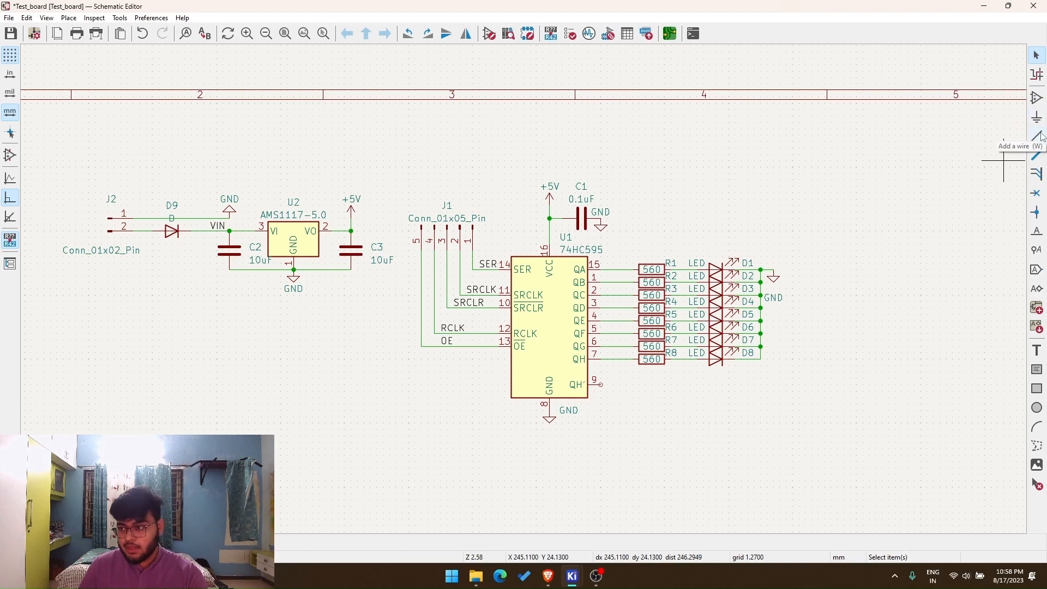
{"action": "mouse_move", "coordinate": [1039, 214]}
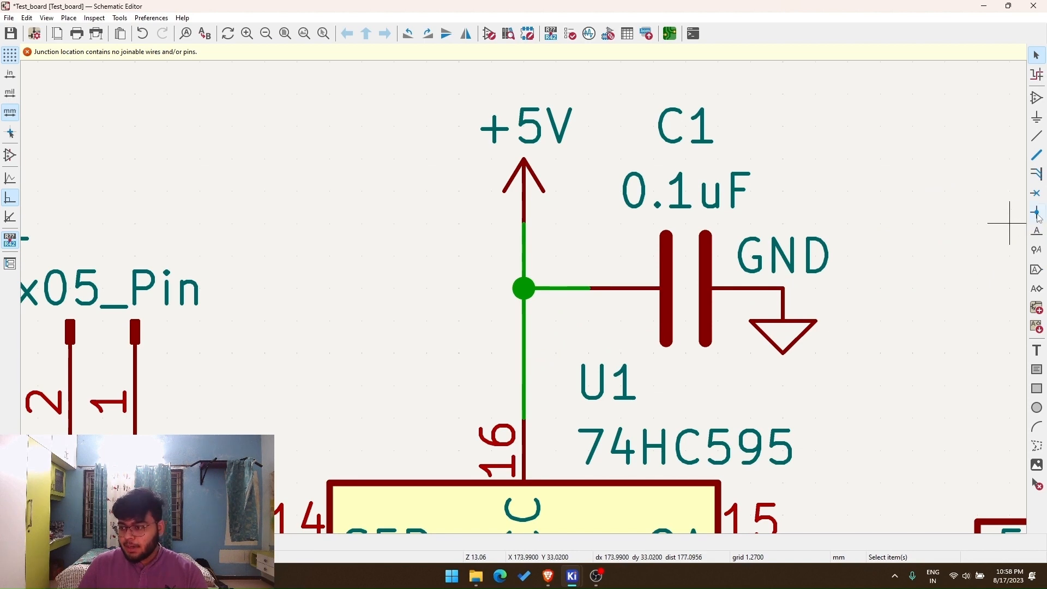
{"action": "mouse_move", "coordinate": [1036, 195]}
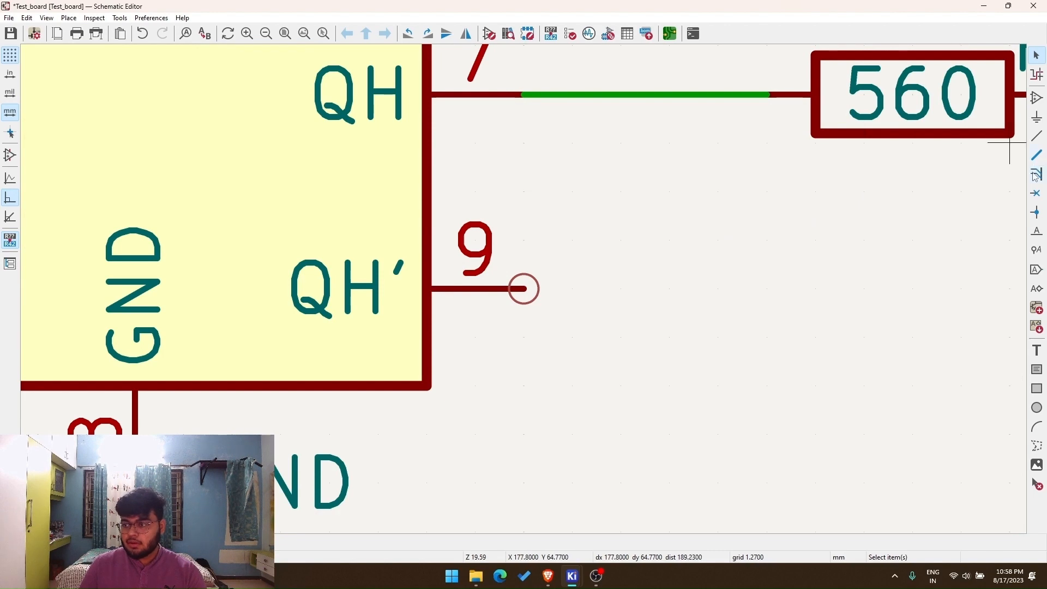
{"action": "mouse_move", "coordinate": [1036, 194]}
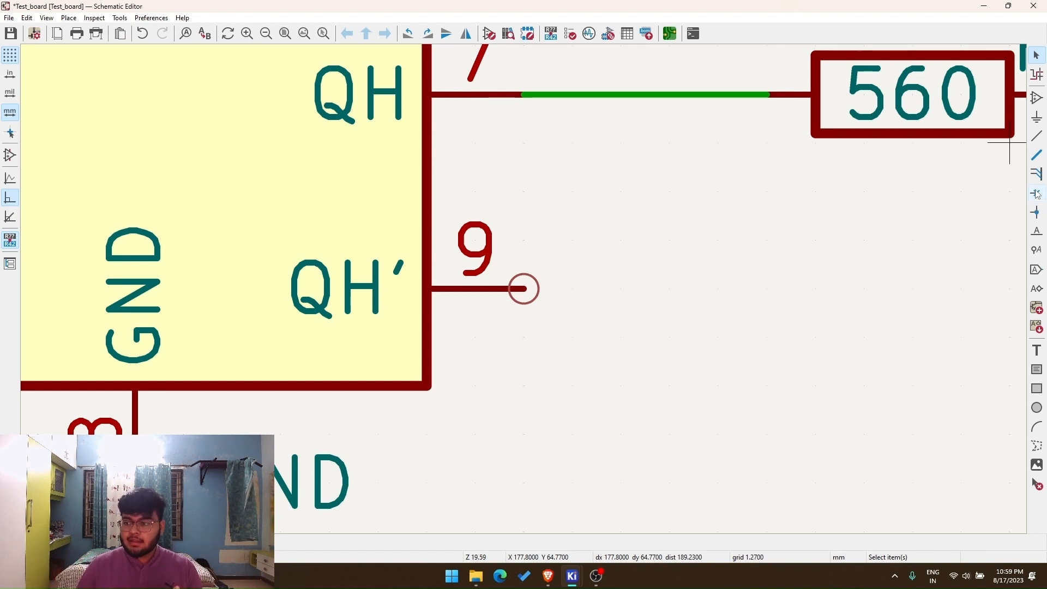
Mark U1 pin 9 (QH') with a no-connect flag.
{"action": "left_click", "coordinate": [525, 288]}
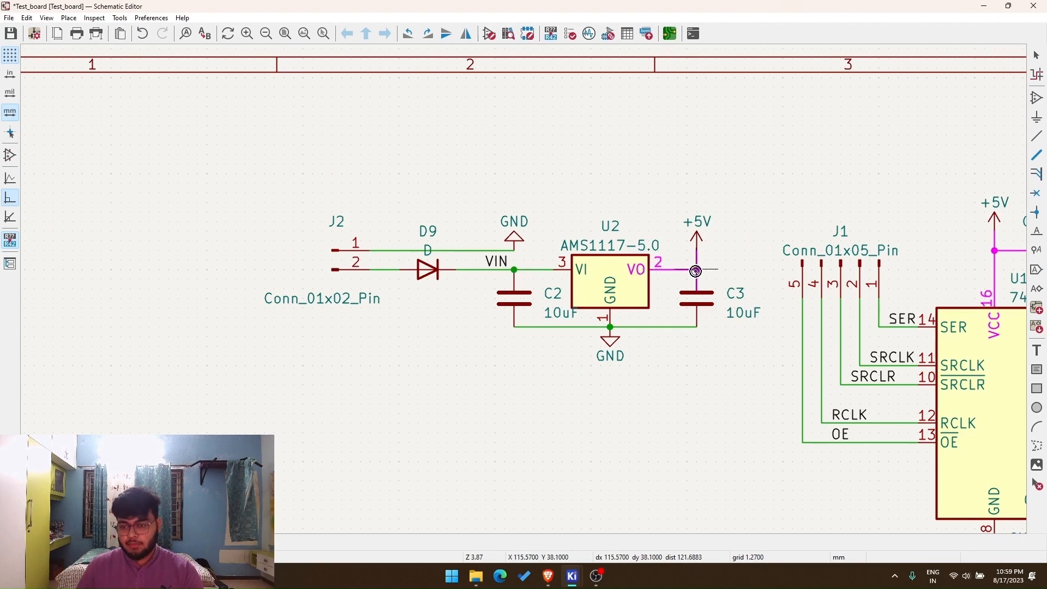
Zoom out to view the highlighted GND net across the whole sheet.
{"action": "scroll", "scroll_direction": "down", "scroll_amount": 3}
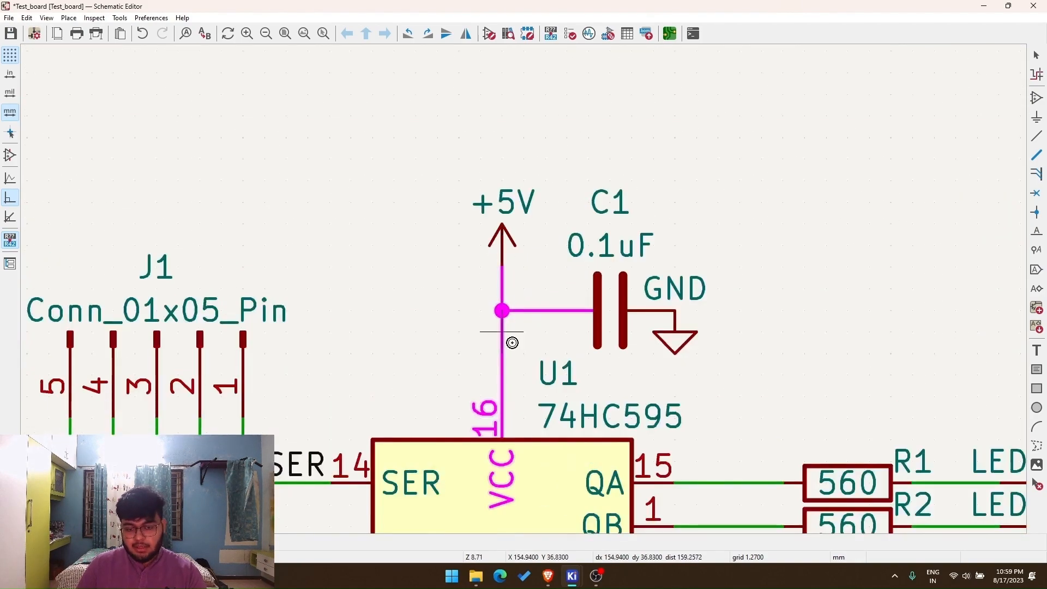
{"action": "scroll", "scroll_direction": "down", "scroll_amount": 3}
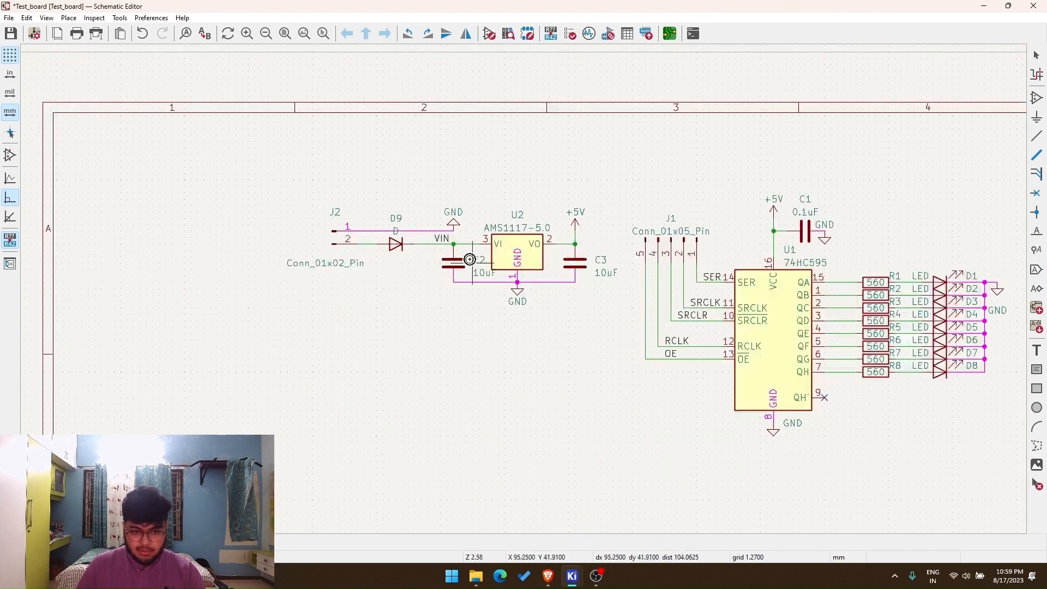
{"action": "mouse_move", "coordinate": [962, 255]}
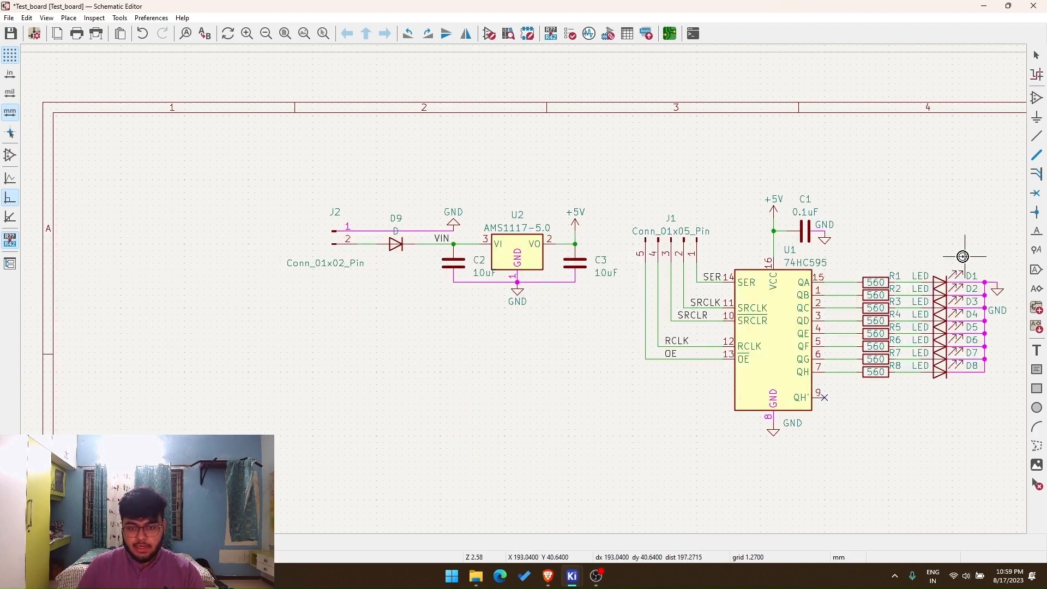
{"action": "mouse_move", "coordinate": [983, 157]}
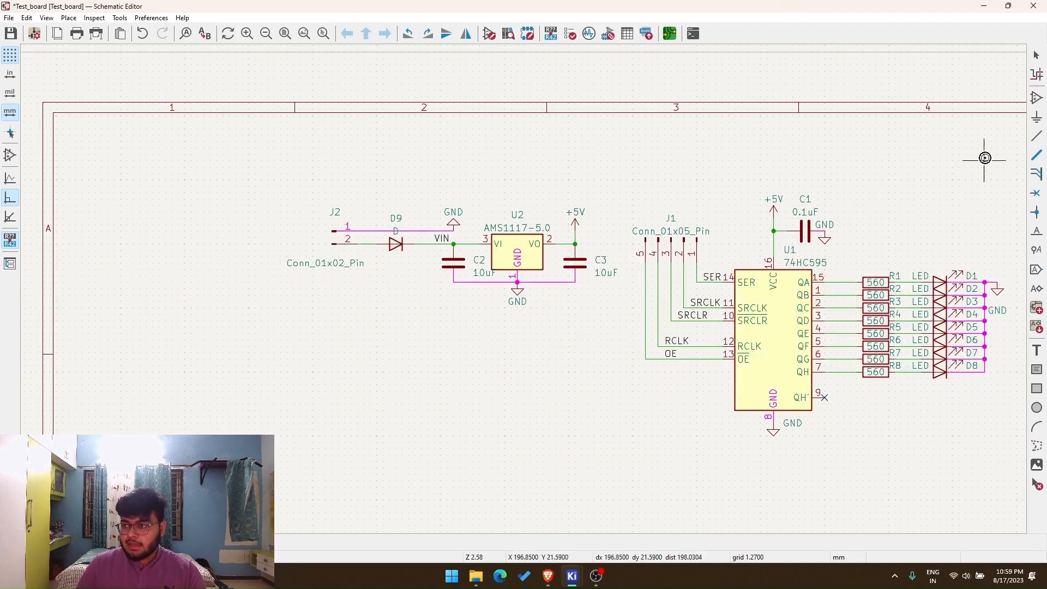
{"action": "mouse_move", "coordinate": [497, 278]}
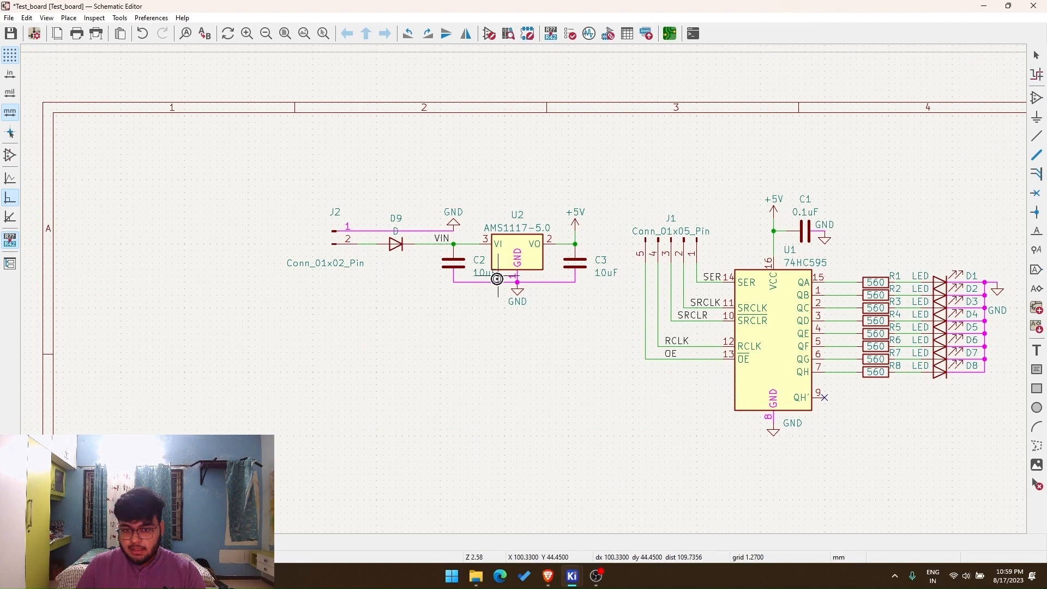